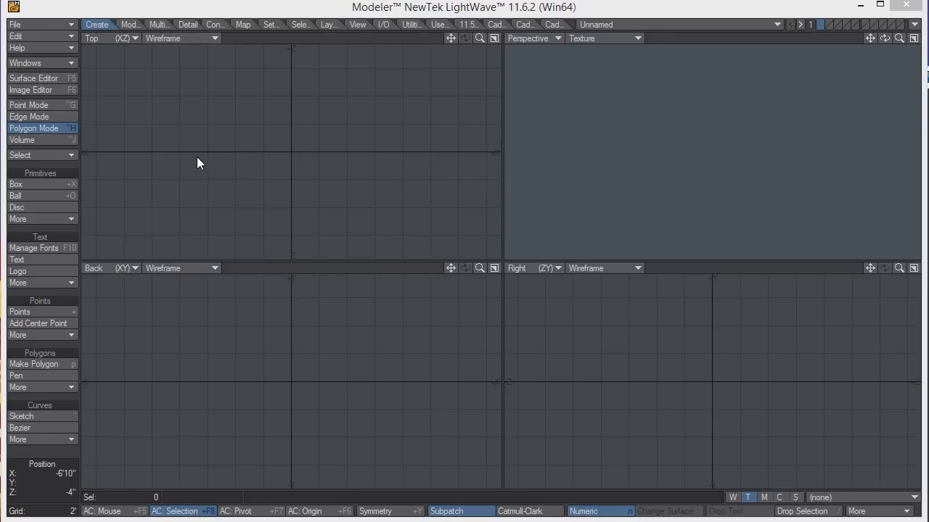
mouse_move(221, 142)
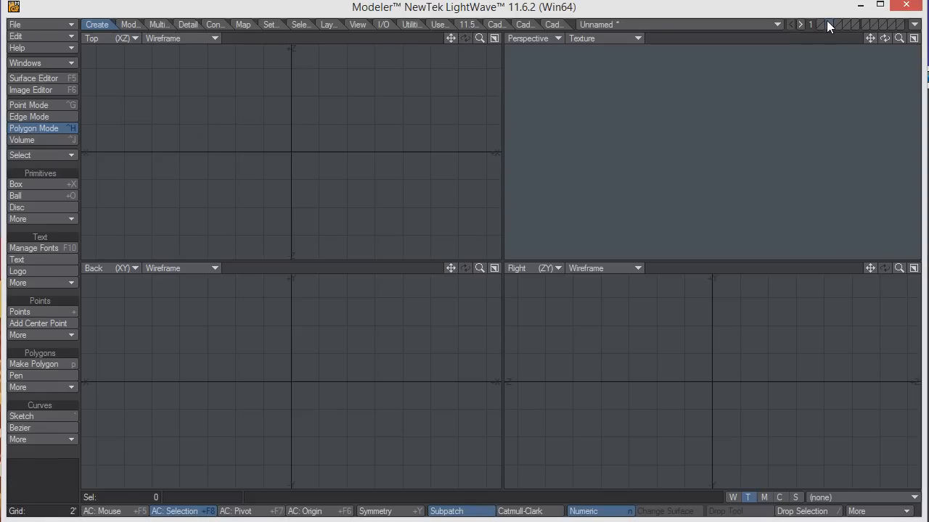
- Draw a ball with the Ball tool and flatten it into an oval canopy blob
click(16, 195)
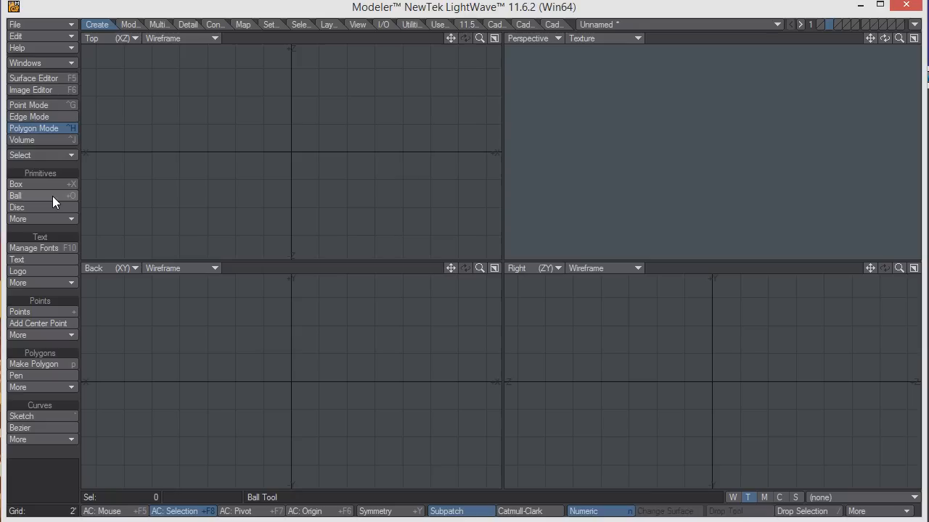
click(16, 196)
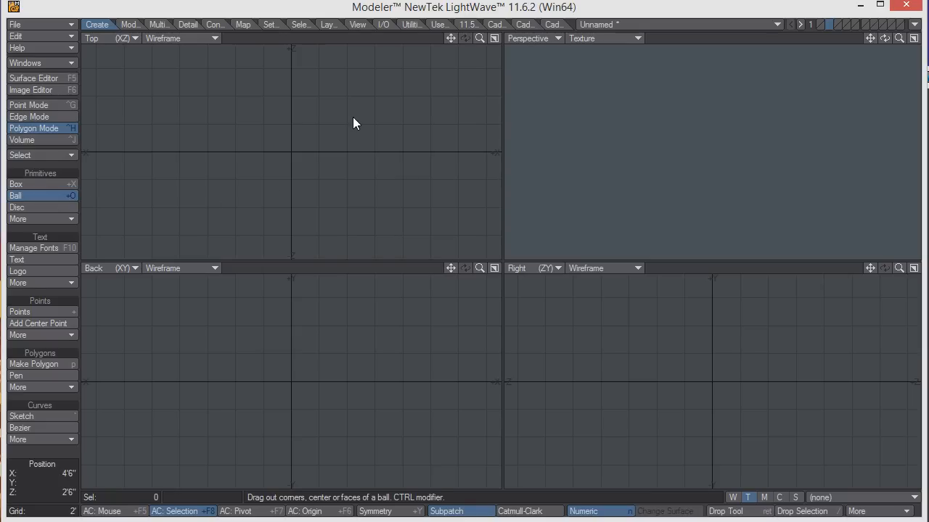
drag(348, 125, 415, 177)
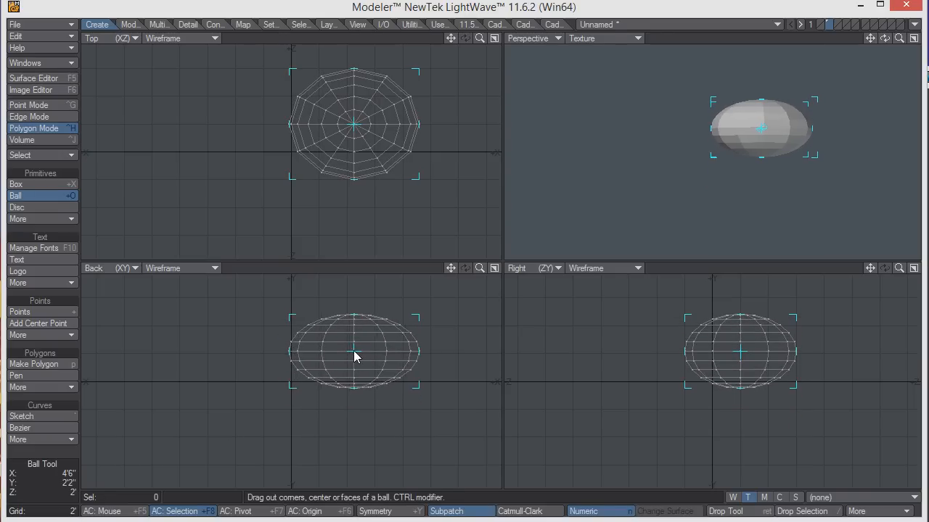
drag(356, 357, 363, 328)
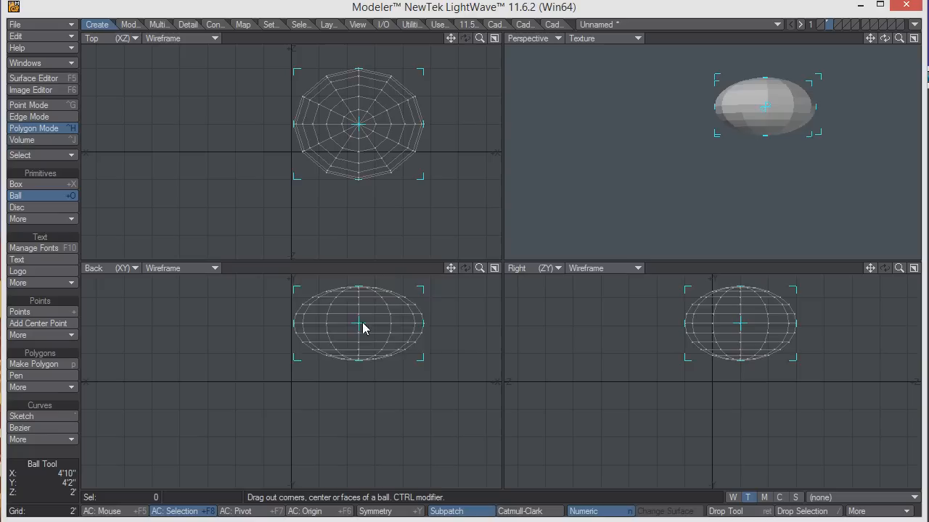
drag(363, 328, 356, 312)
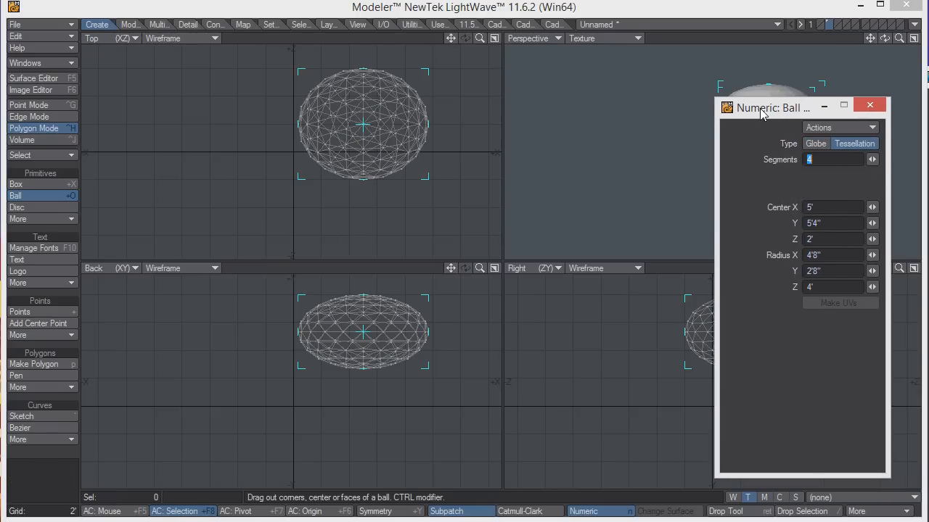
- Finish the tessellated ball, then move and rotate copies into three overlapping canopy blobs
click(869, 104)
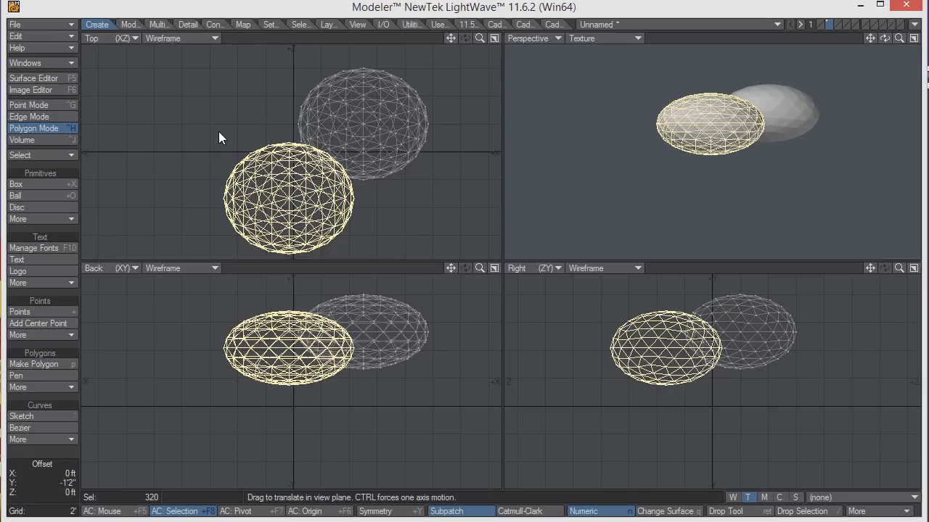
drag(290, 200, 276, 201)
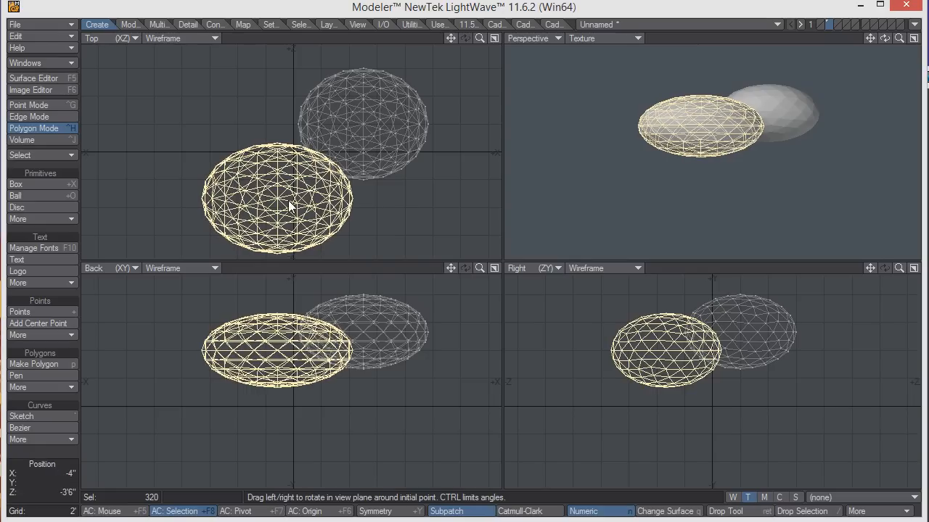
drag(289, 206, 220, 138)
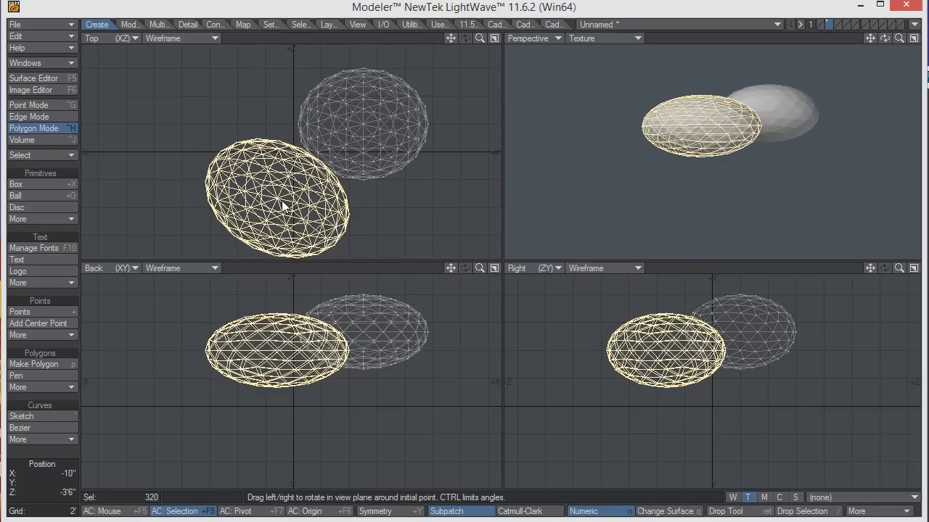
click(175, 511)
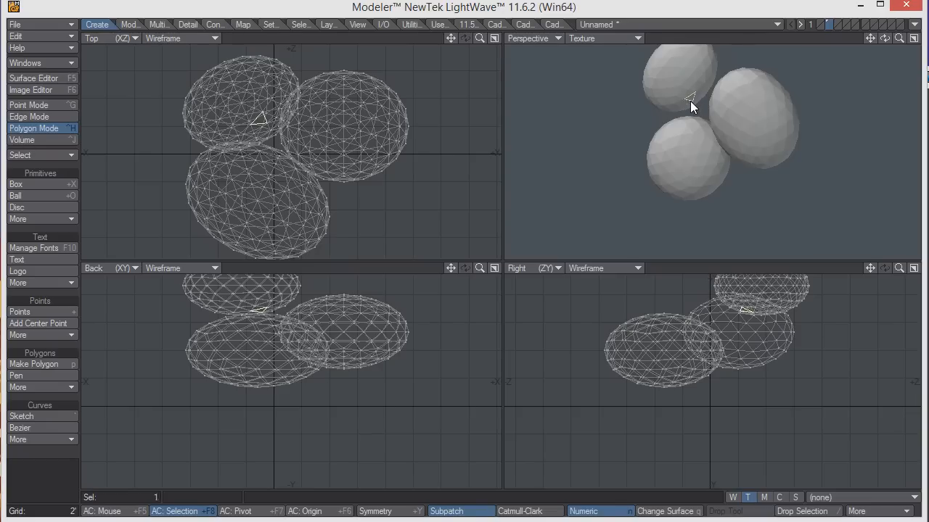
- Select and grow a polygon selection on the upper blob where the blobs overlap
click(689, 98)
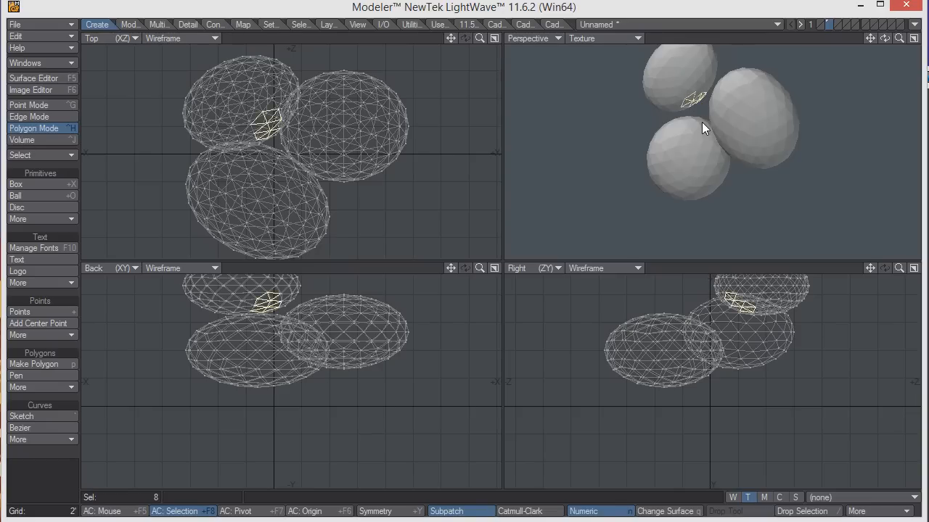
click(695, 129)
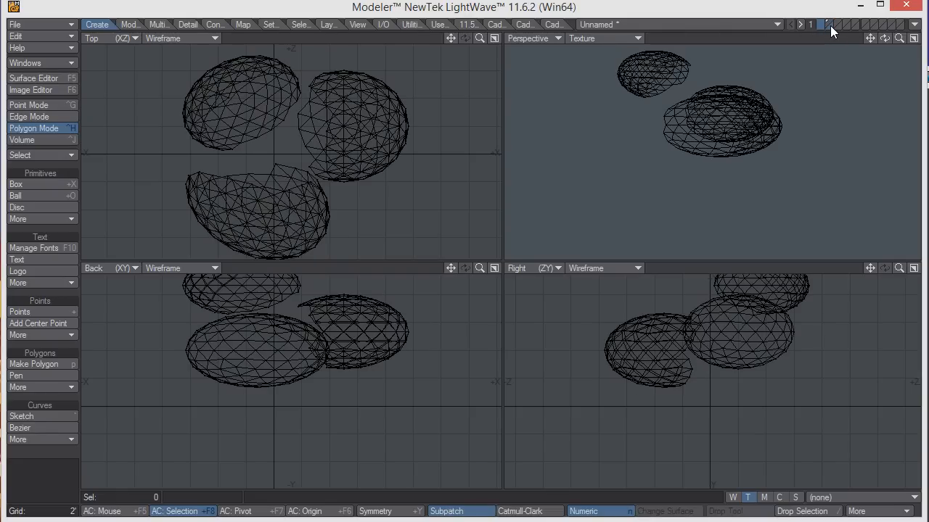
mouse_move(424, 36)
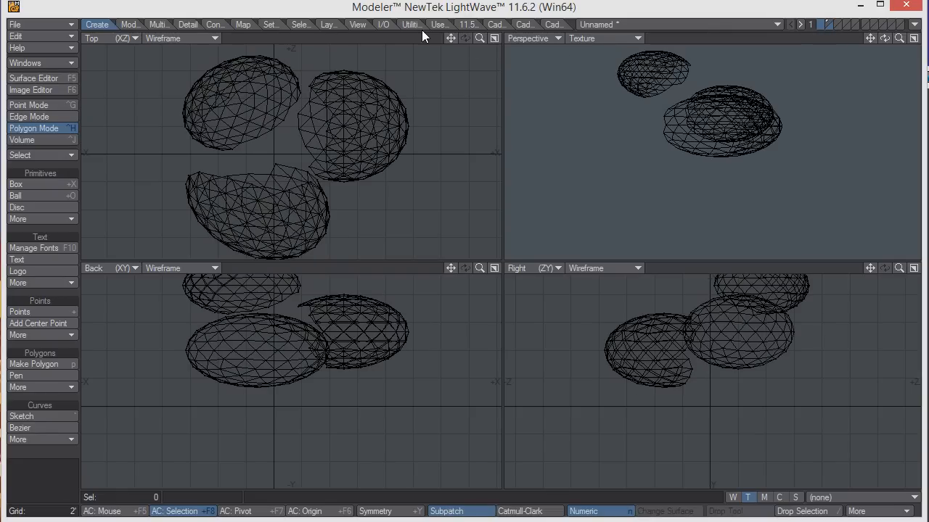
- Run DP Tree from Utilities with Interactive Tree on and Render set to Polygon
click(406, 23)
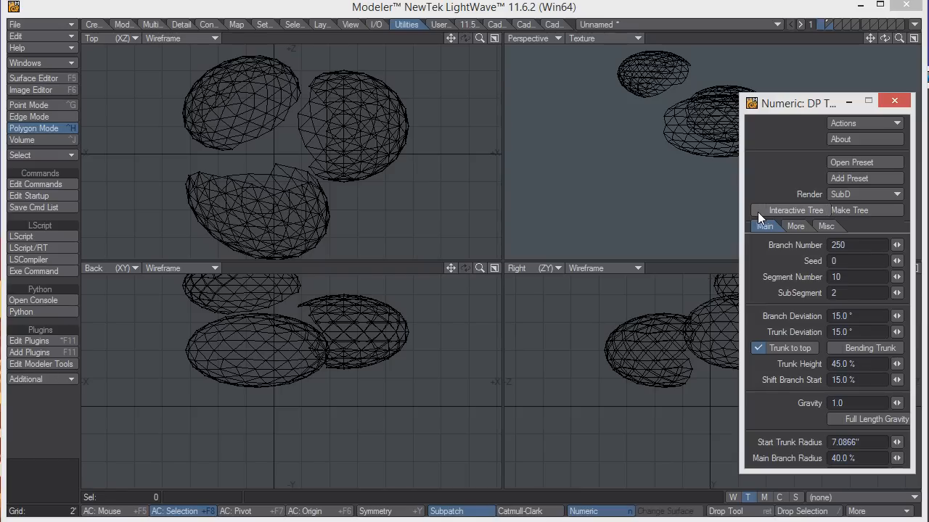
click(759, 209)
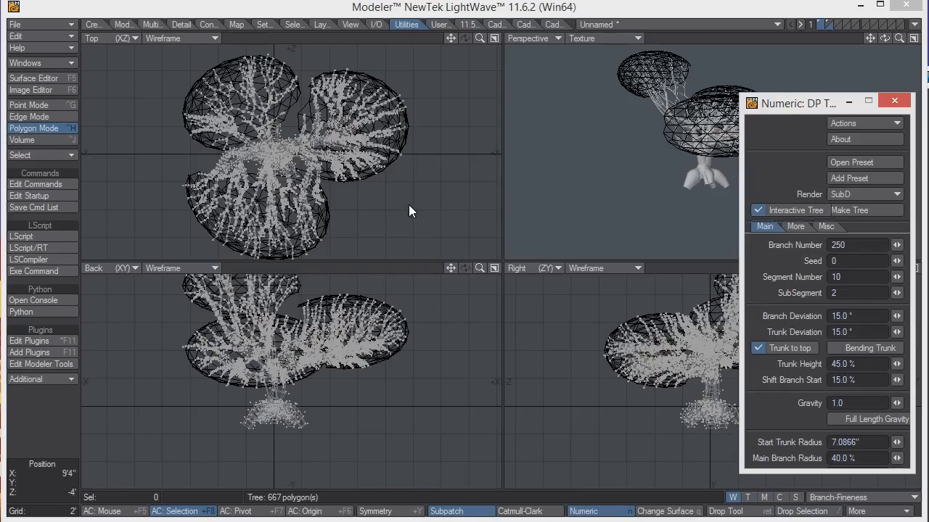
drag(798, 102, 849, 90)
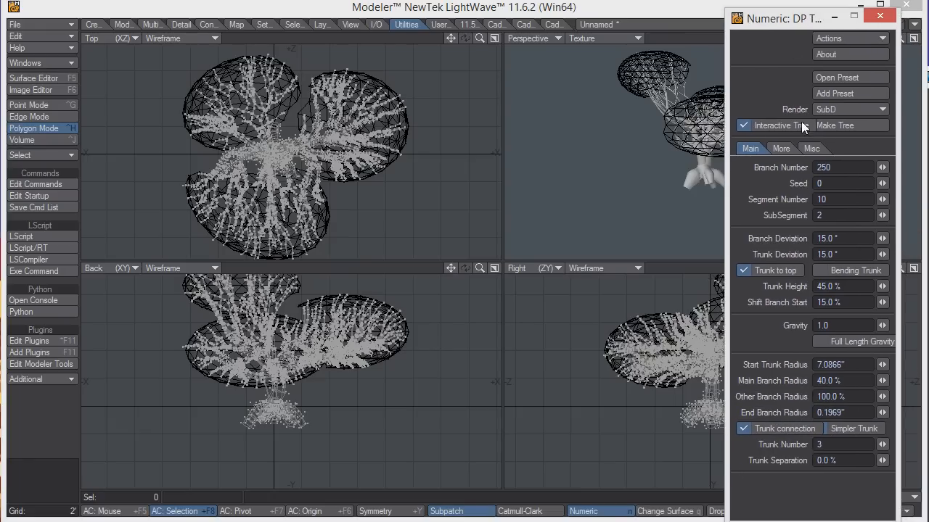
click(849, 109)
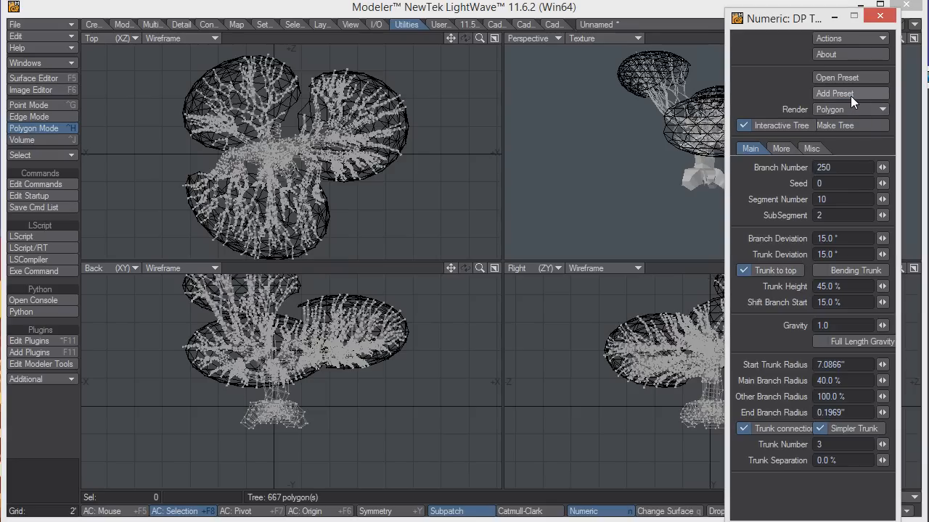
mouse_move(784, 136)
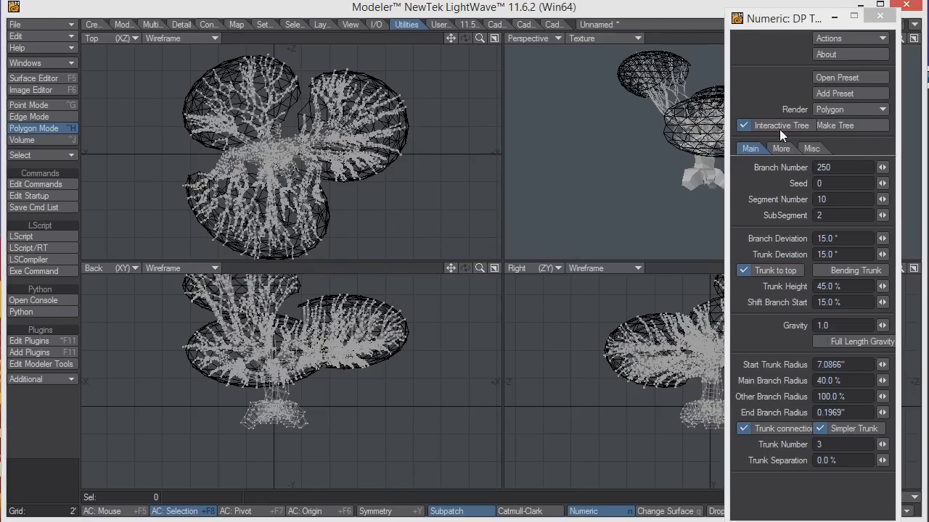
click(849, 109)
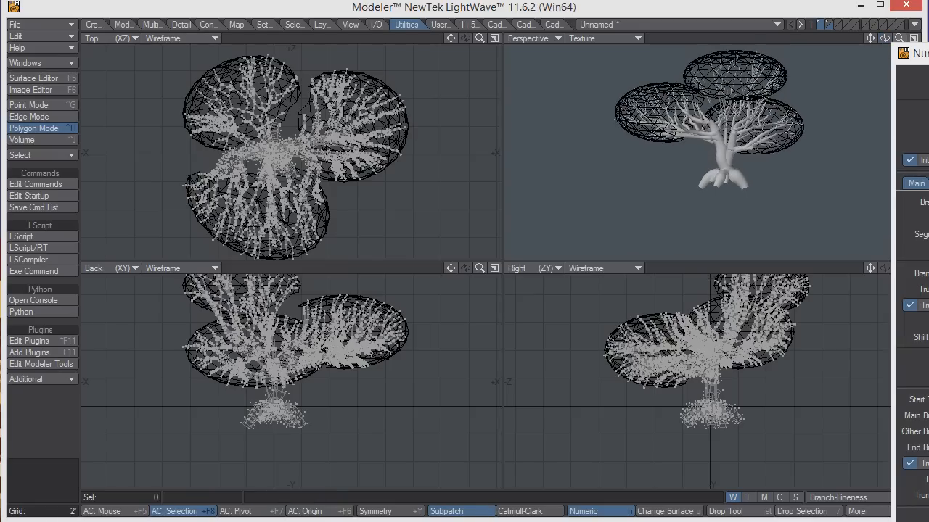
click(583, 511)
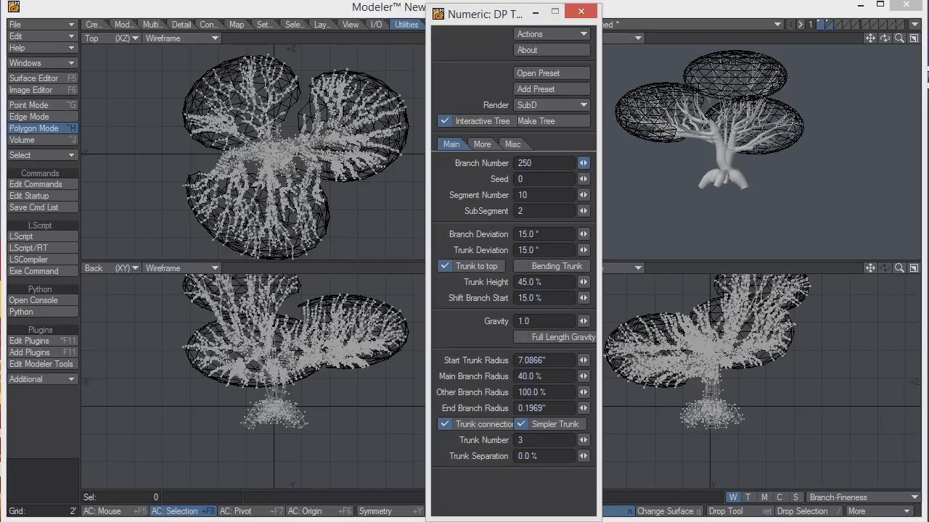
- Set Branch Number to 246 and keep Trunk Number at three
click(581, 162)
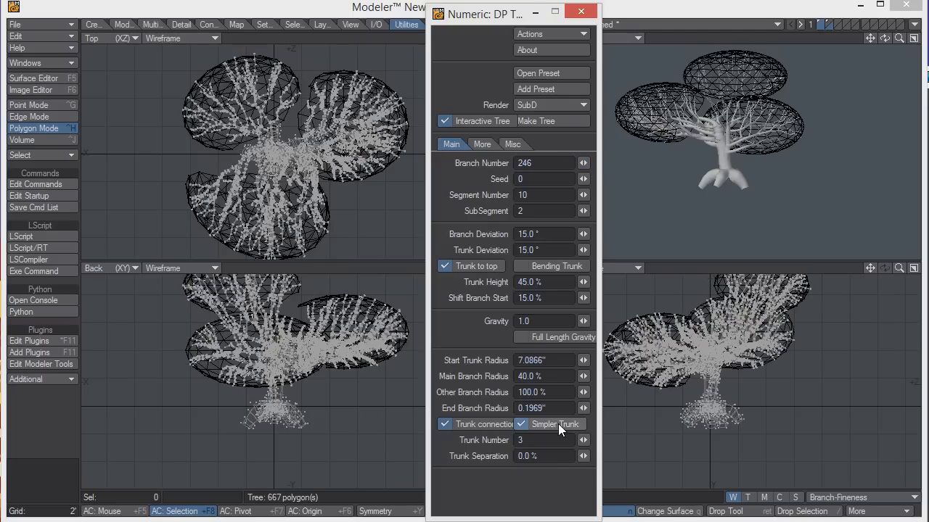
click(581, 441)
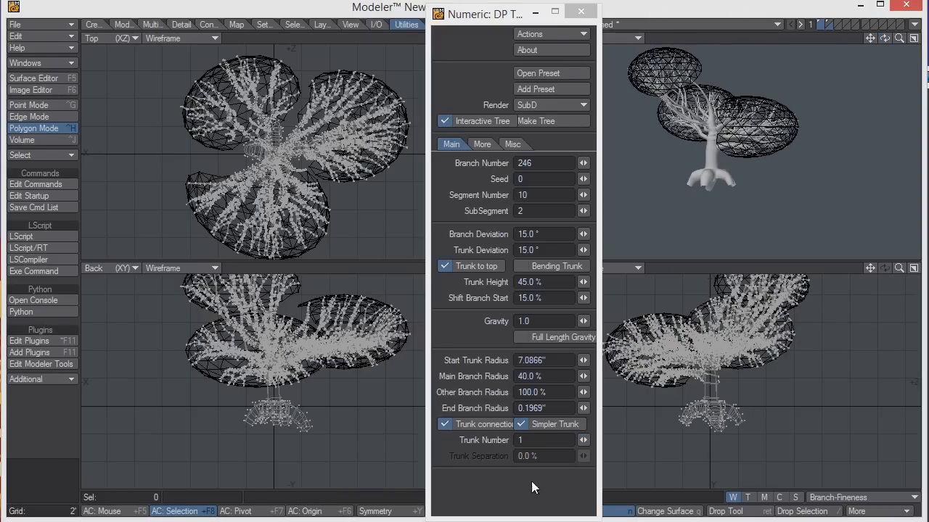
click(584, 440)
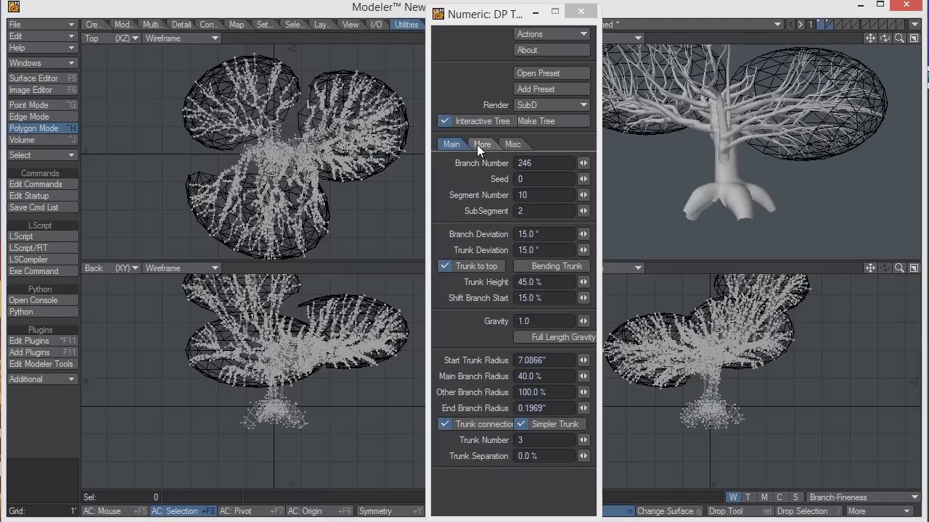
- Set Roots Number to 4 on the Misc tab and close DP Tree keeping the result
click(512, 144)
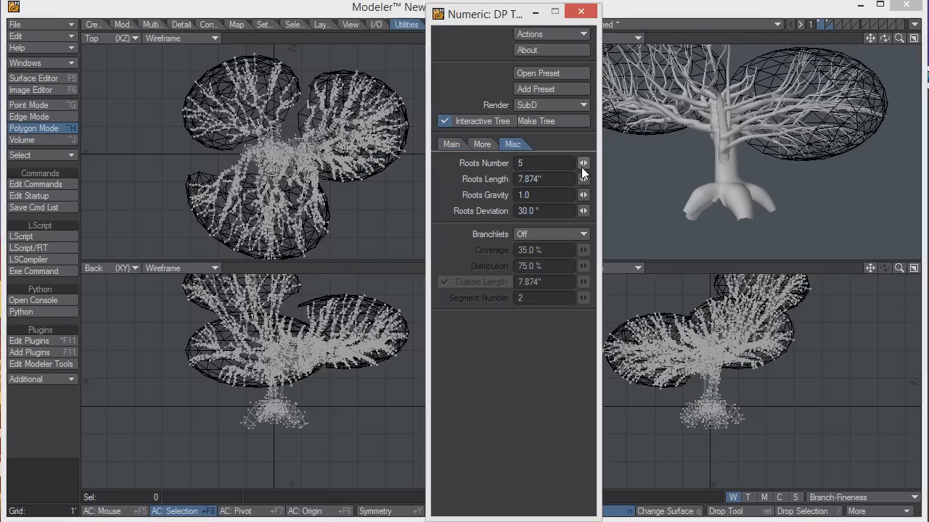
click(581, 165)
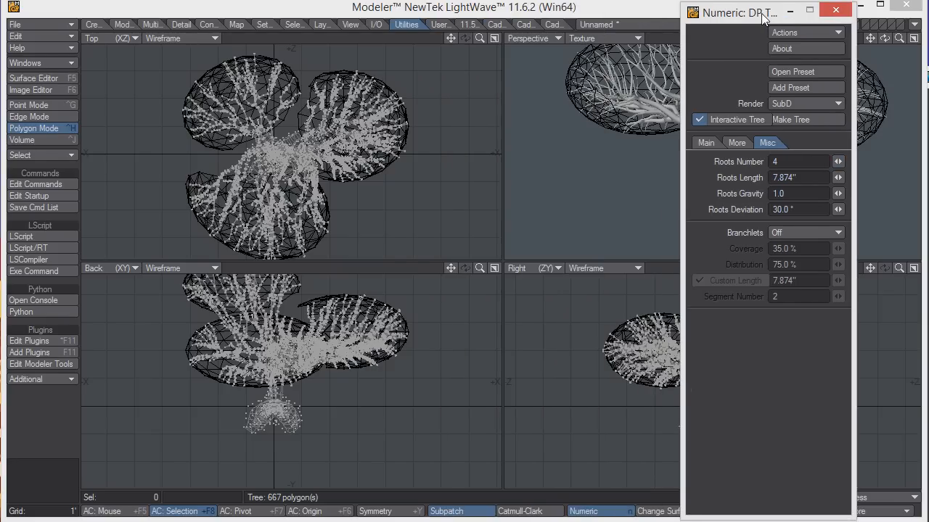
click(706, 142)
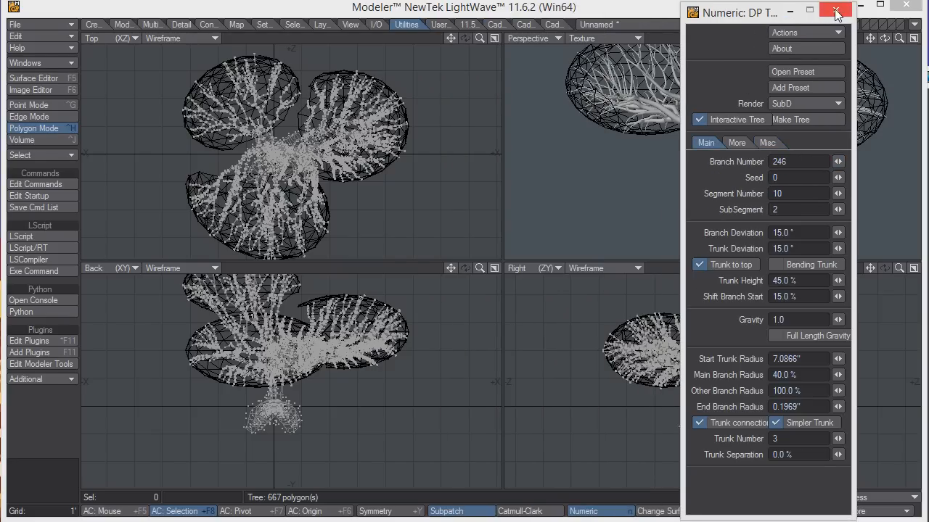
click(835, 11)
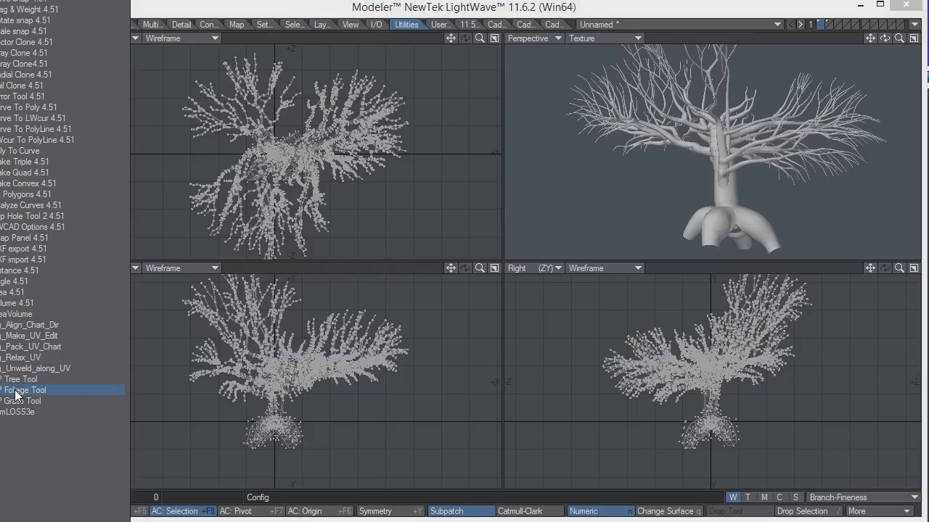
- Launch DP Foliage, shade the Perspective view by Weight Shade and reopen the foliage settings
click(23, 391)
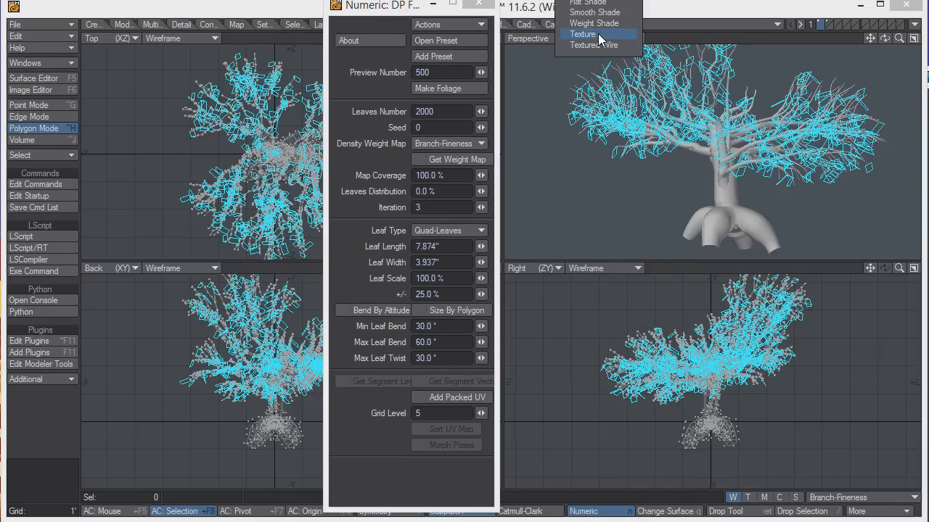
click(595, 23)
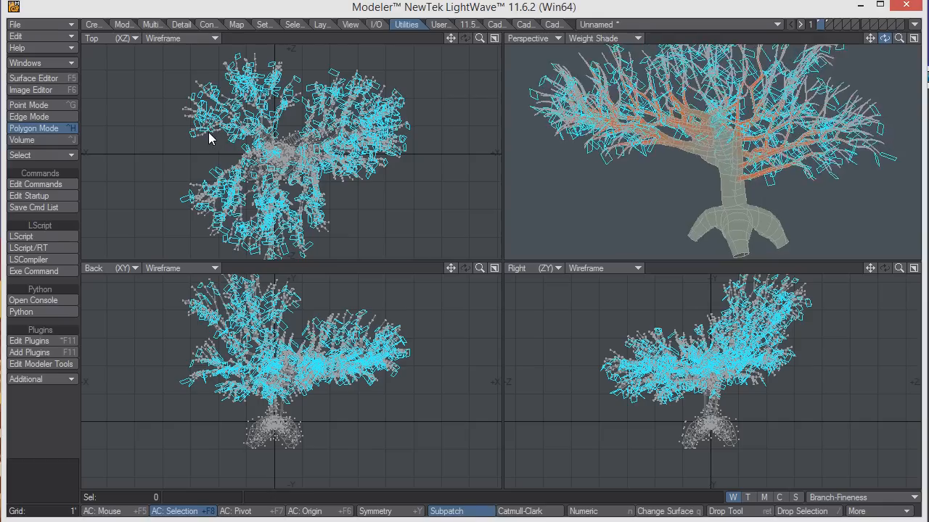
click(584, 511)
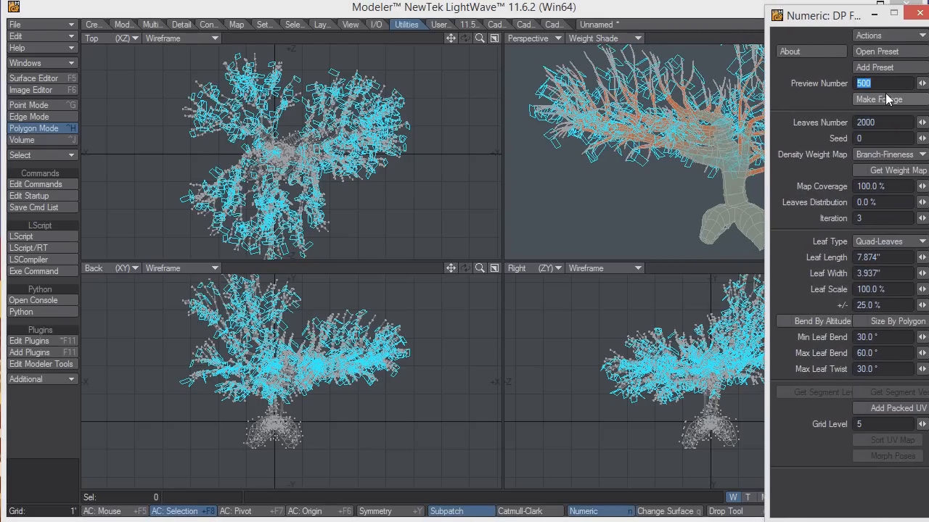
- Set Preview Number and Leaves Number to 2000 and build the leaves with Make Foliage
click(879, 99)
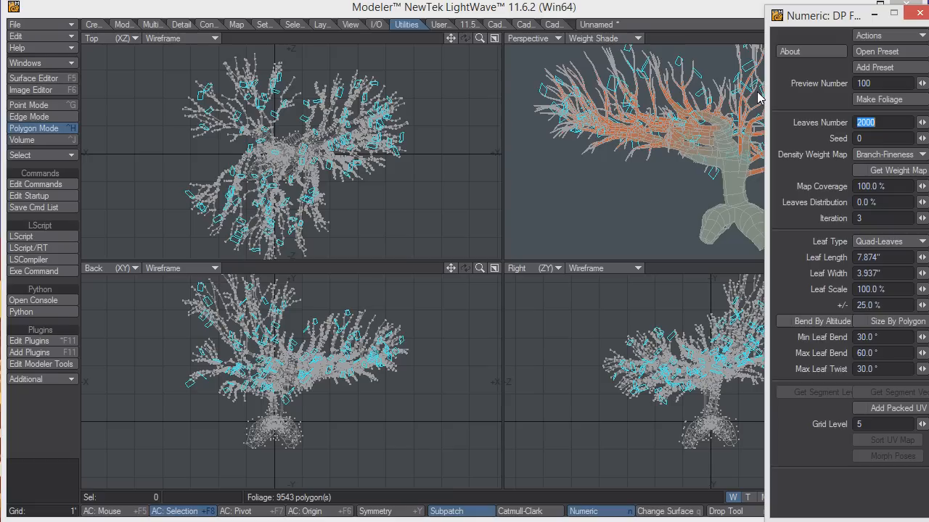
click(882, 83)
text(0)
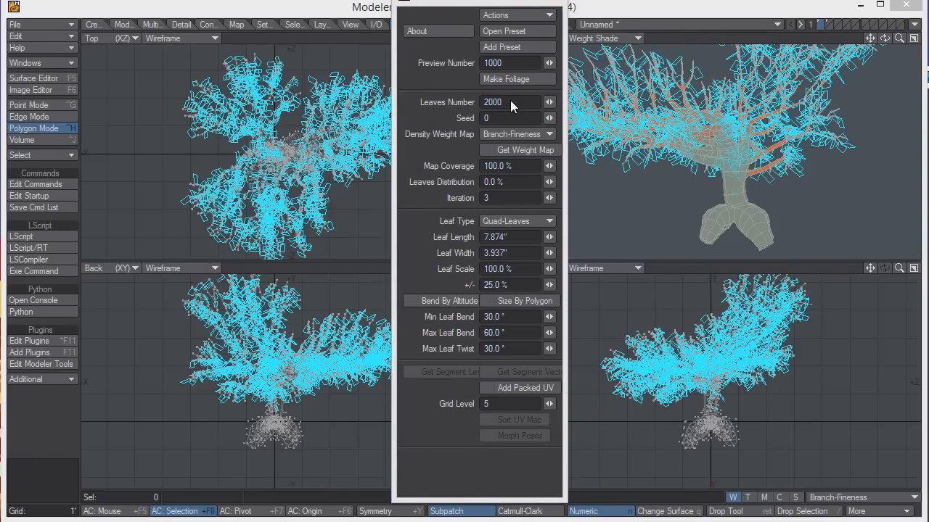
click(511, 102)
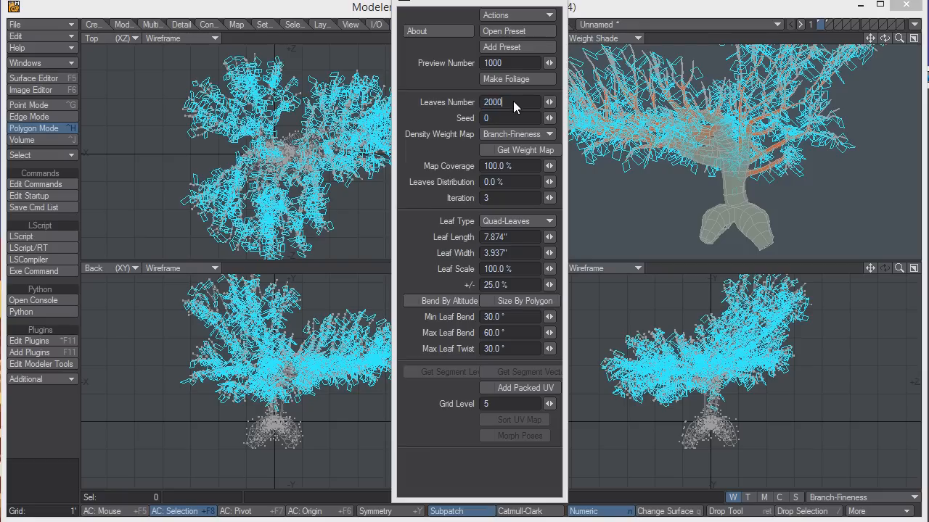
mouse_move(508, 107)
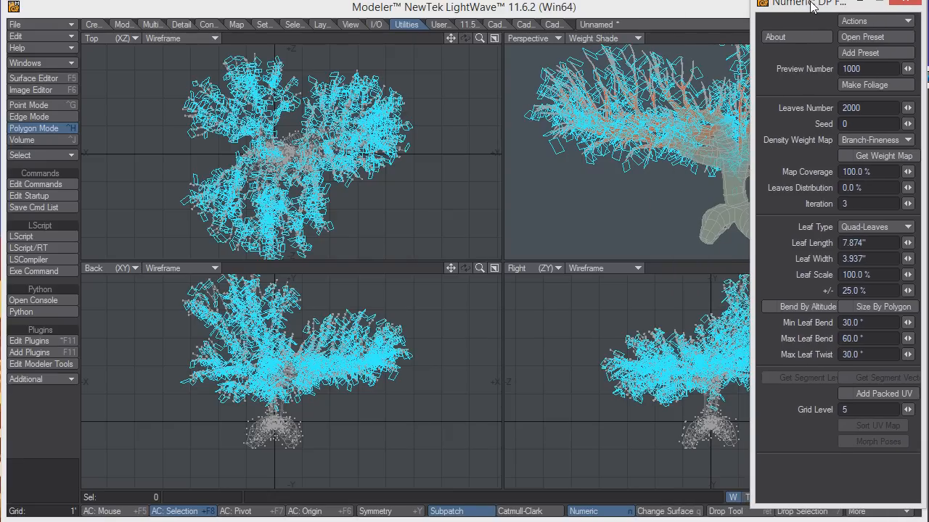
click(865, 84)
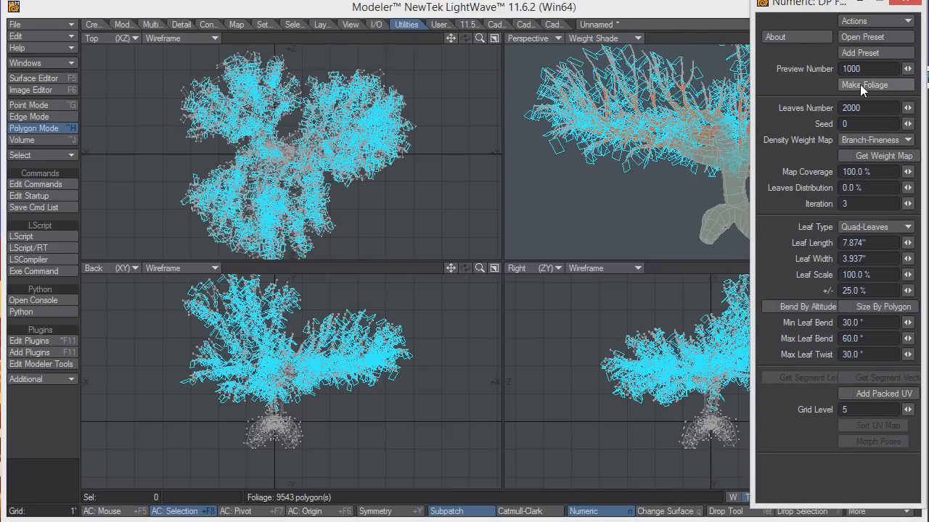
click(864, 84)
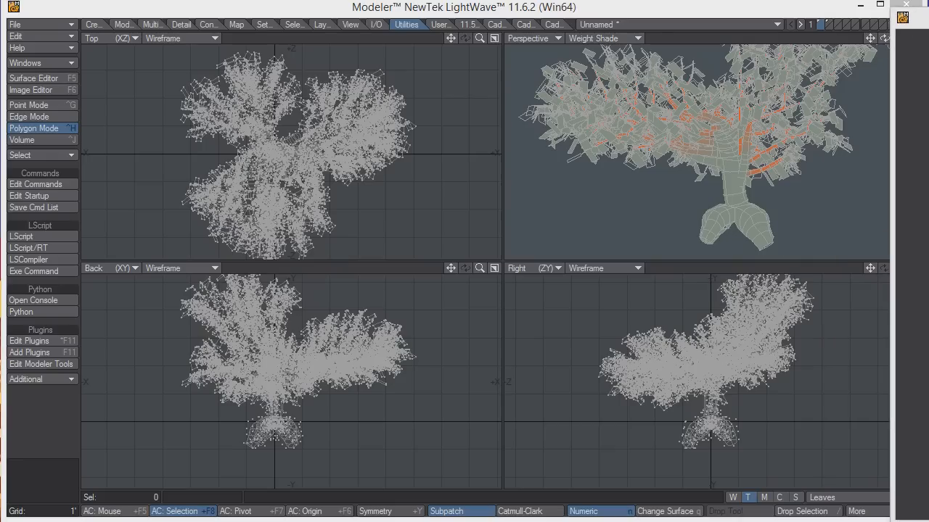
- Show the Perspective view as Textured Wire and inspect the UV Texture layout in the Top view
click(604, 37)
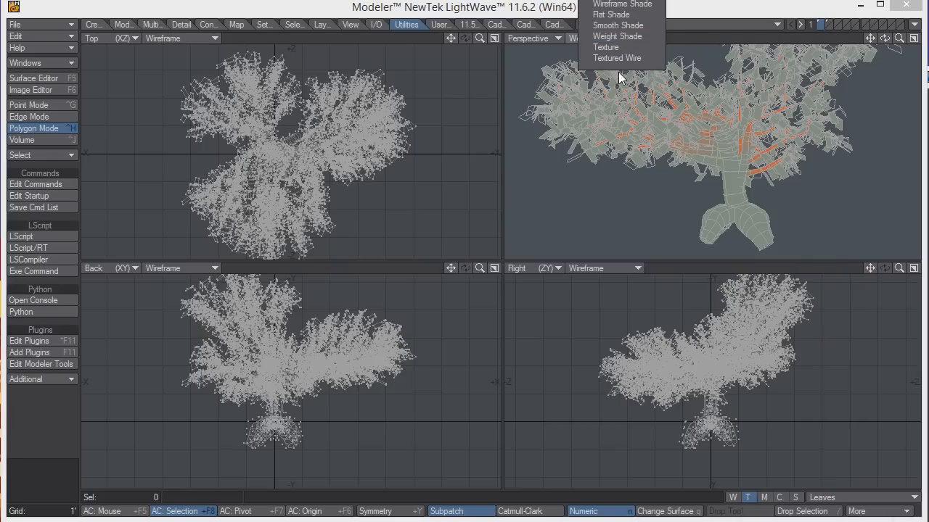
click(616, 58)
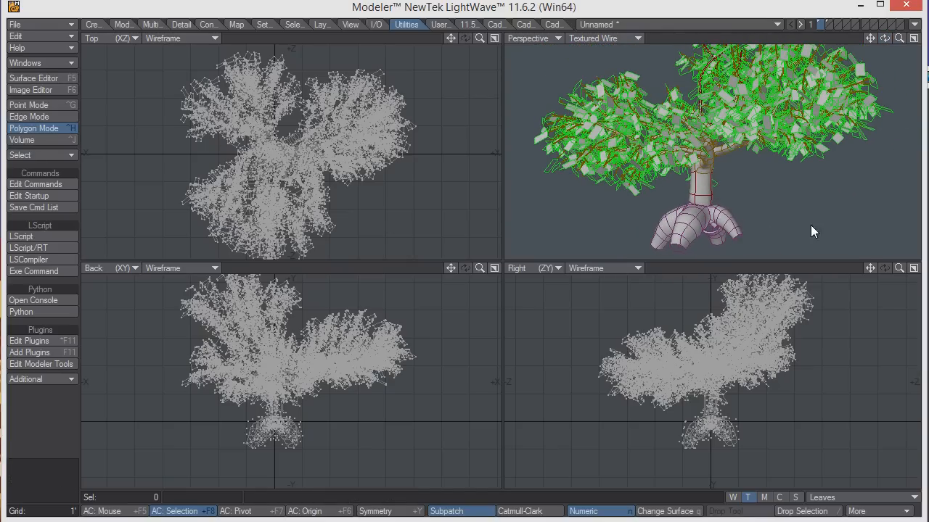
click(93, 38)
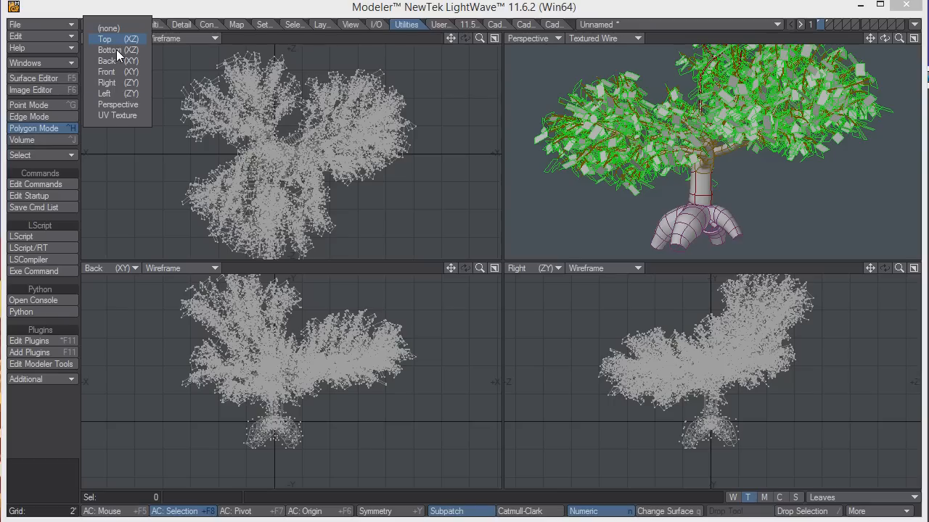
click(116, 116)
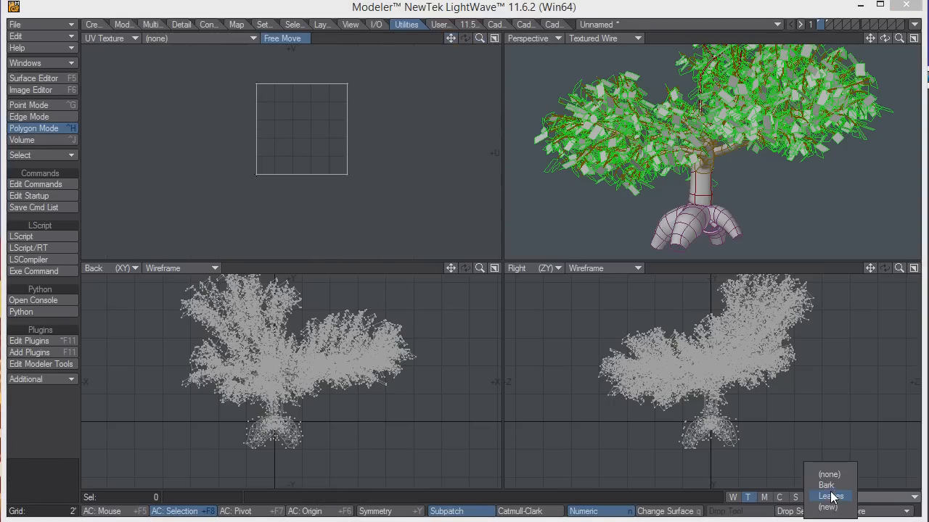
click(826, 484)
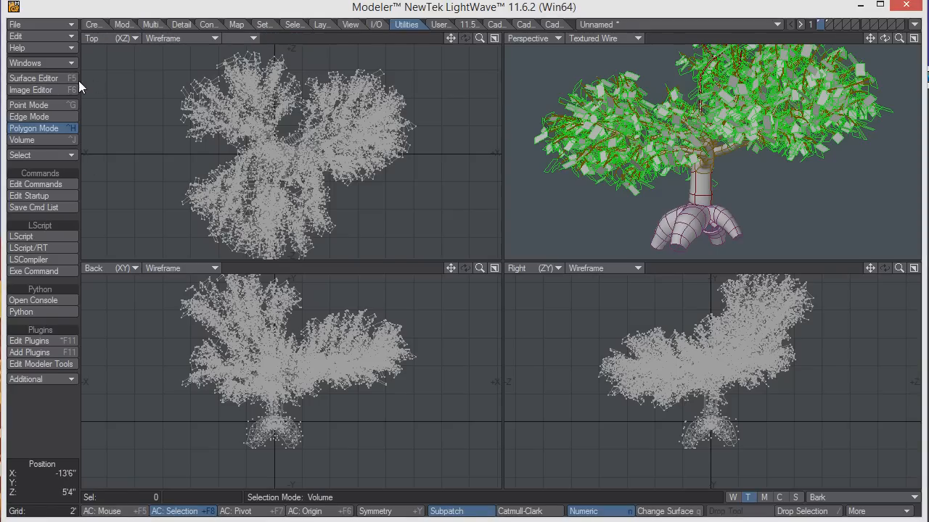
click(33, 79)
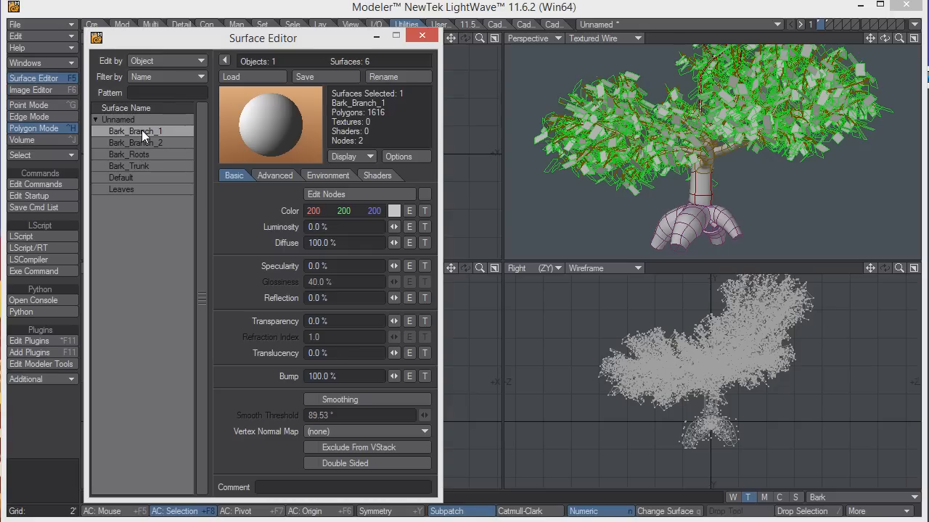
- Give Bark_Branch_1's Color T a UV-projected bark image on UVMap Bark and copy the layer
click(423, 210)
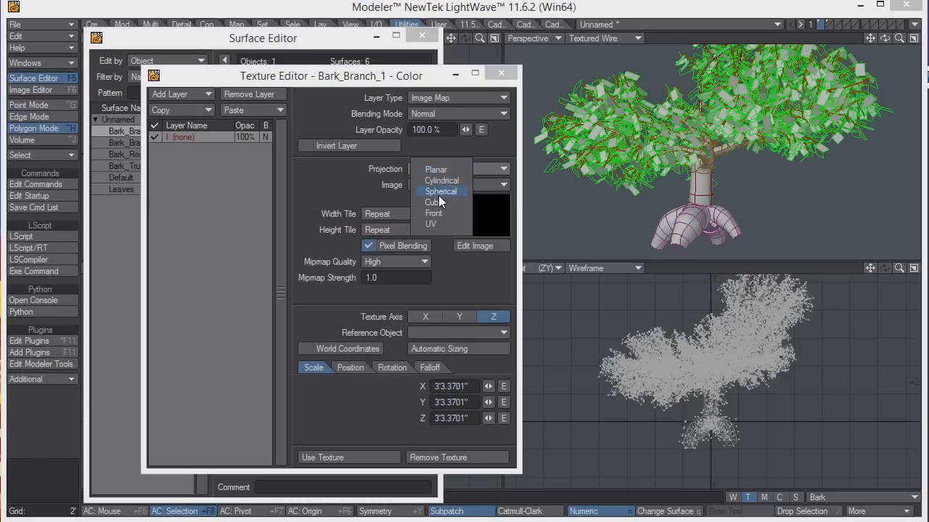
click(429, 223)
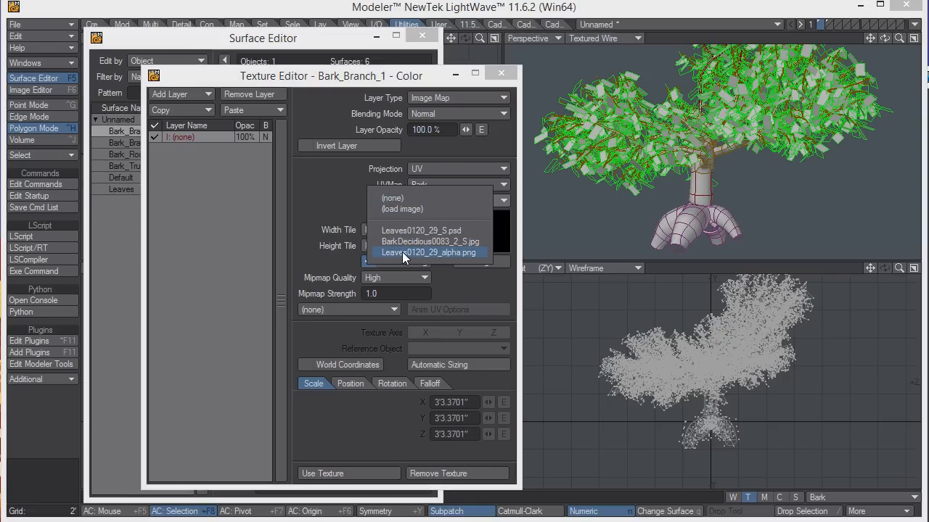
click(430, 241)
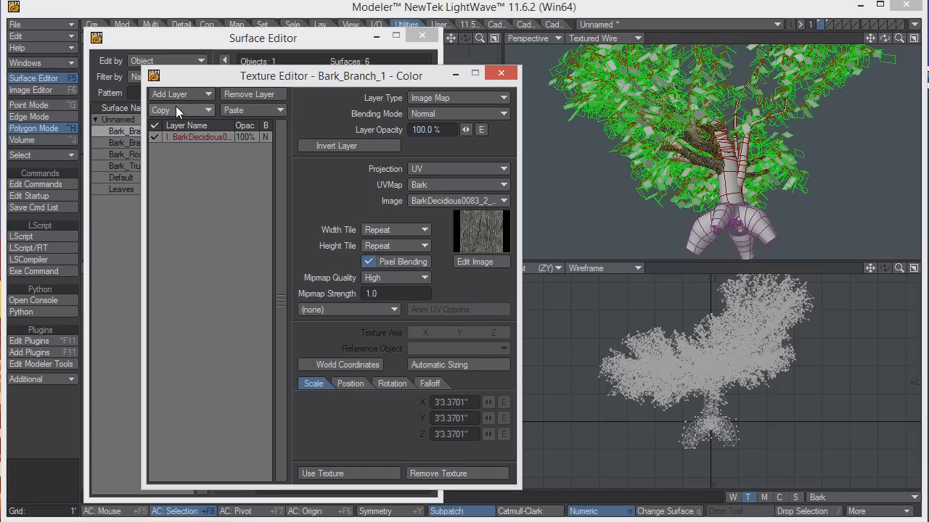
mouse_move(194, 116)
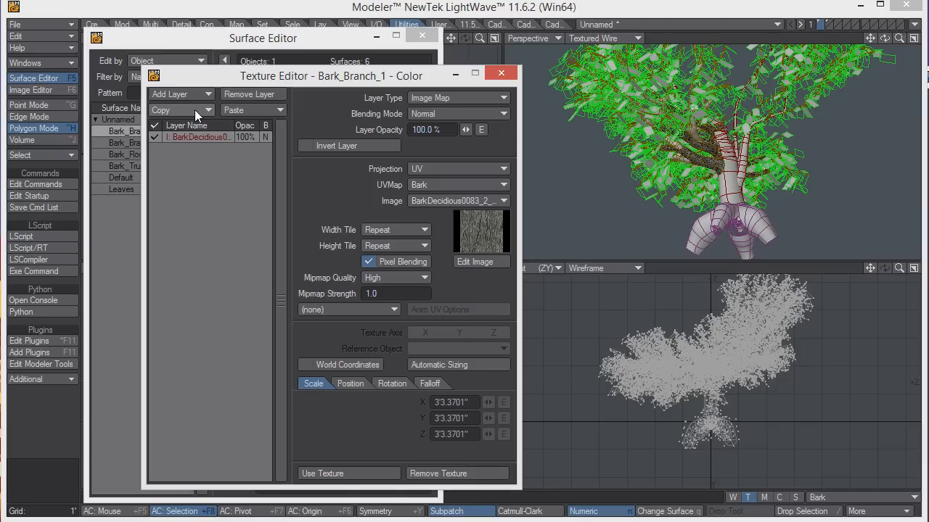
click(181, 111)
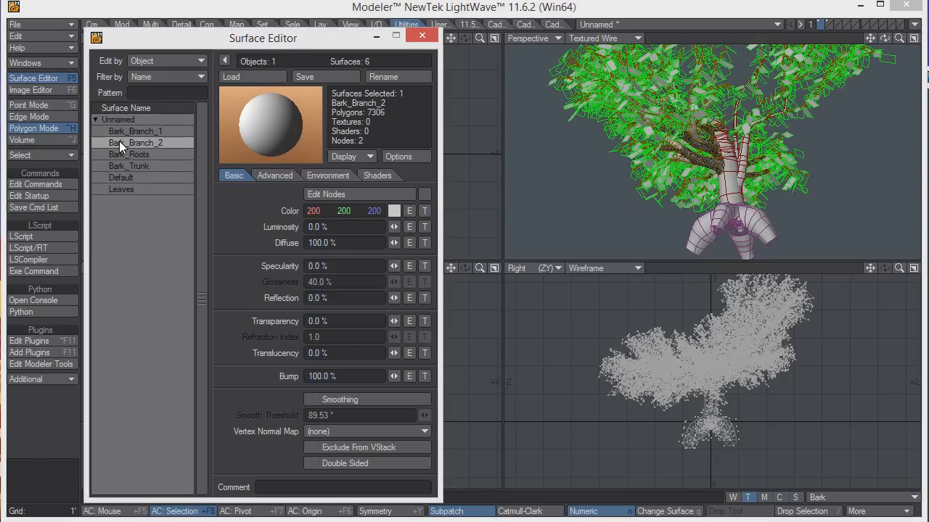
- Paste the bark layer into Bark_Branch_2's colour texture and move on to Bark_Roots
click(423, 211)
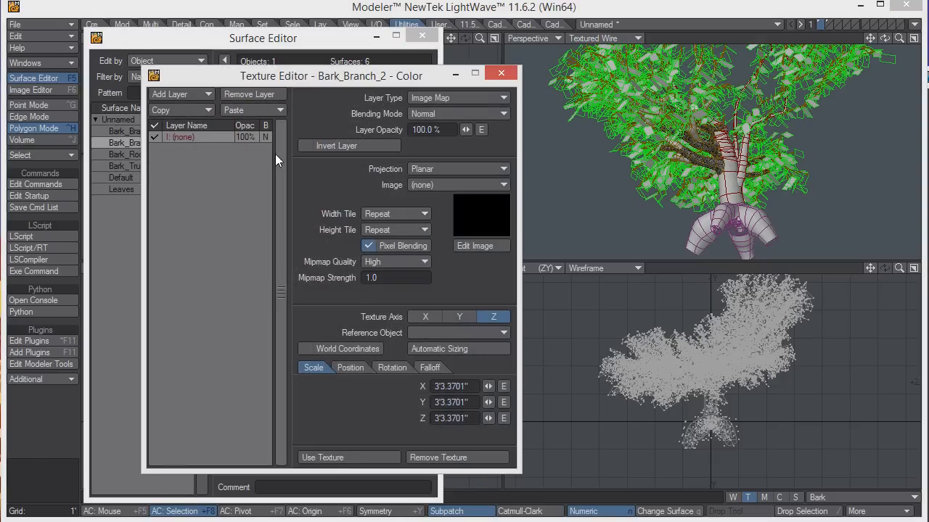
click(177, 94)
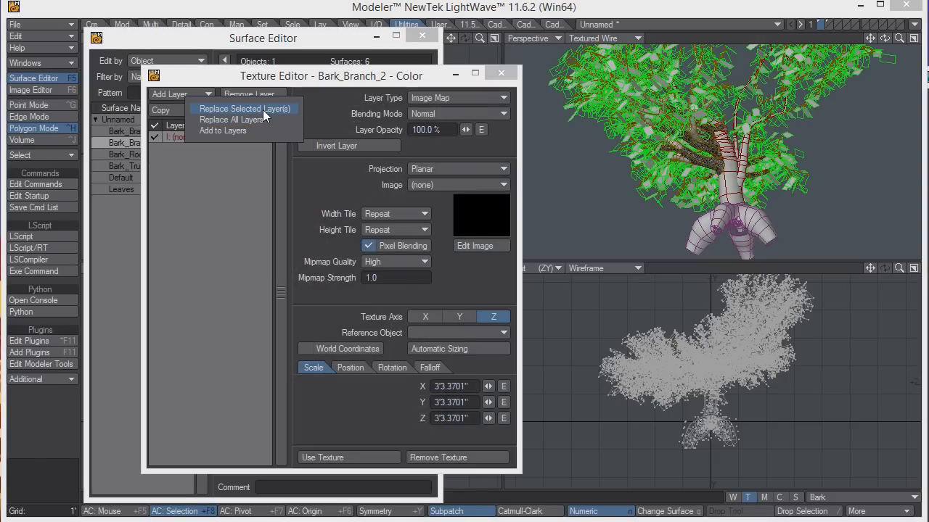
click(245, 107)
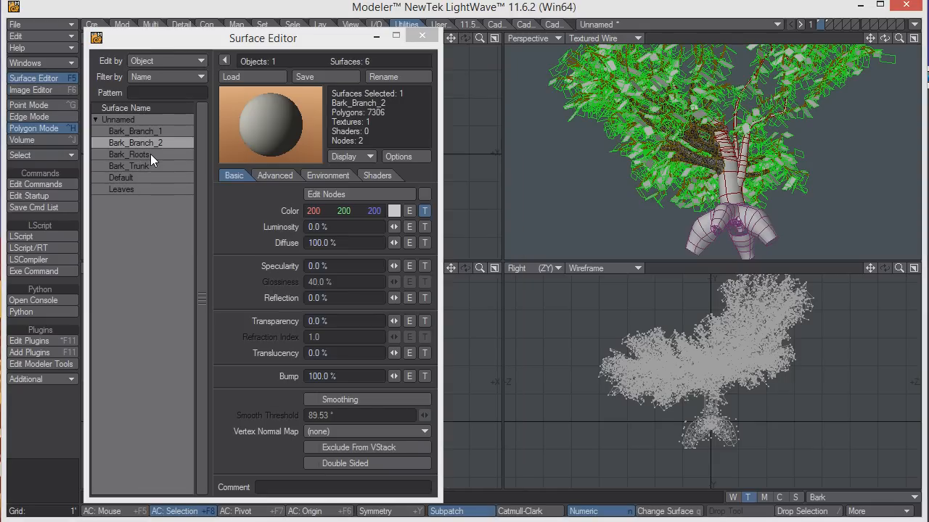
click(131, 154)
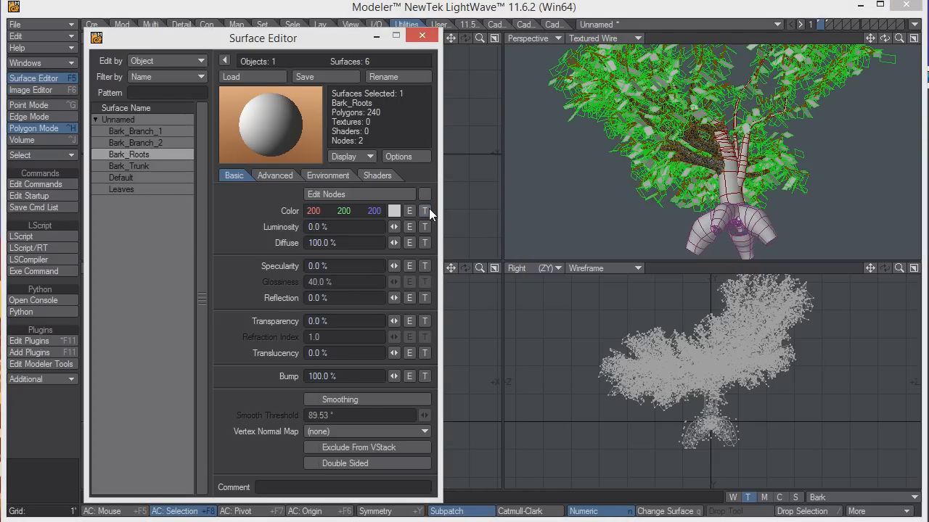
click(423, 210)
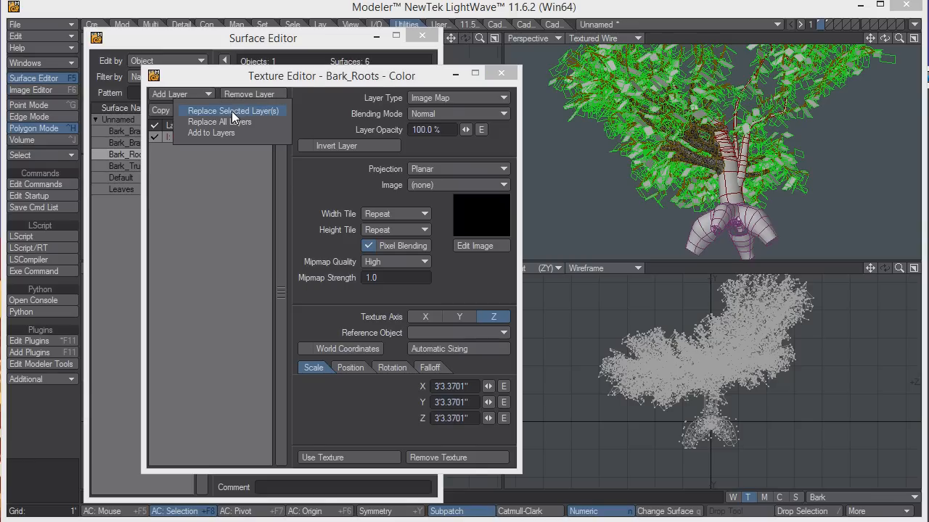
- Replace the Bark_Roots and Bark_Trunk colour layers with the copied bark texture
click(233, 110)
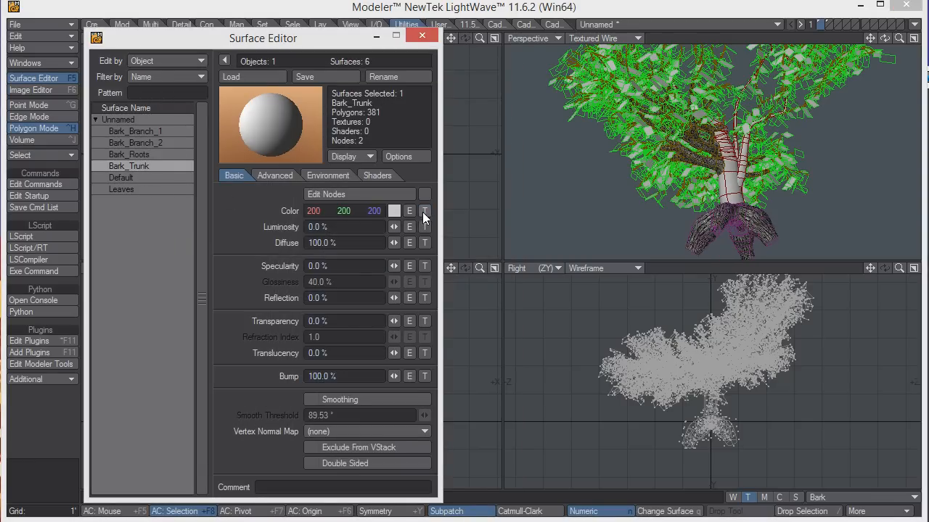
click(423, 210)
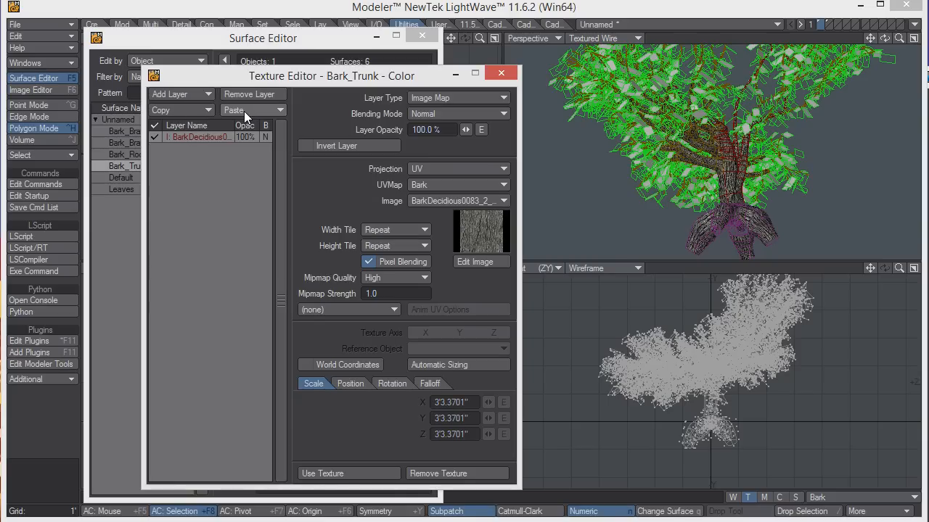
click(500, 73)
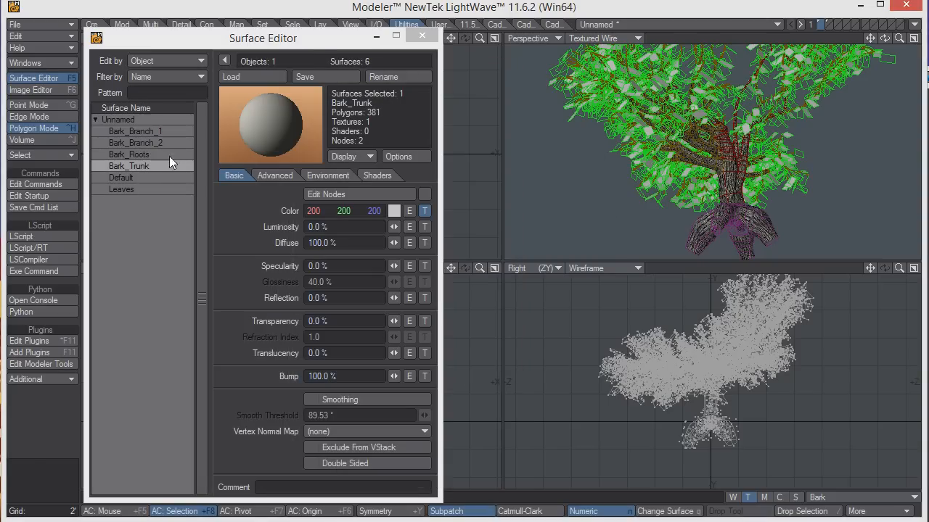
click(122, 189)
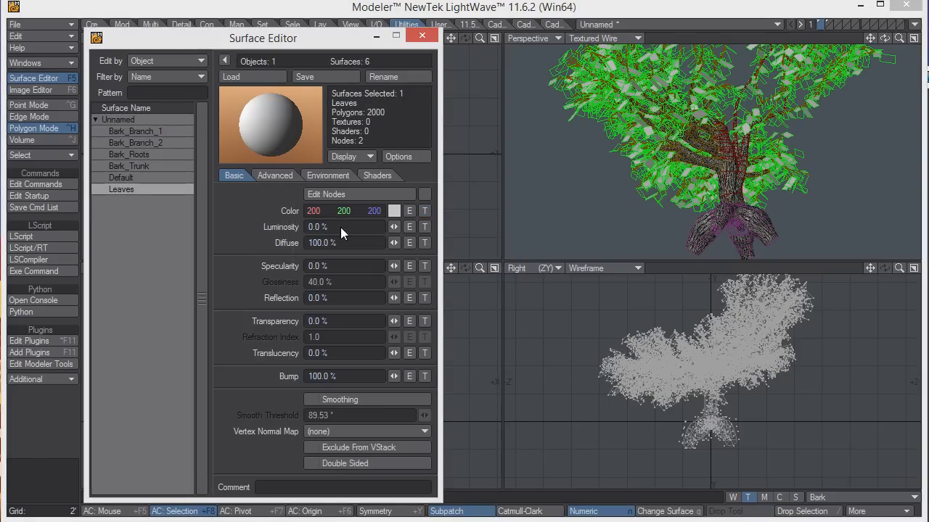
- Map the Leaves colour with UV projection, the Leaves UVMap and the Leaves0120_29_S.psd image
click(423, 211)
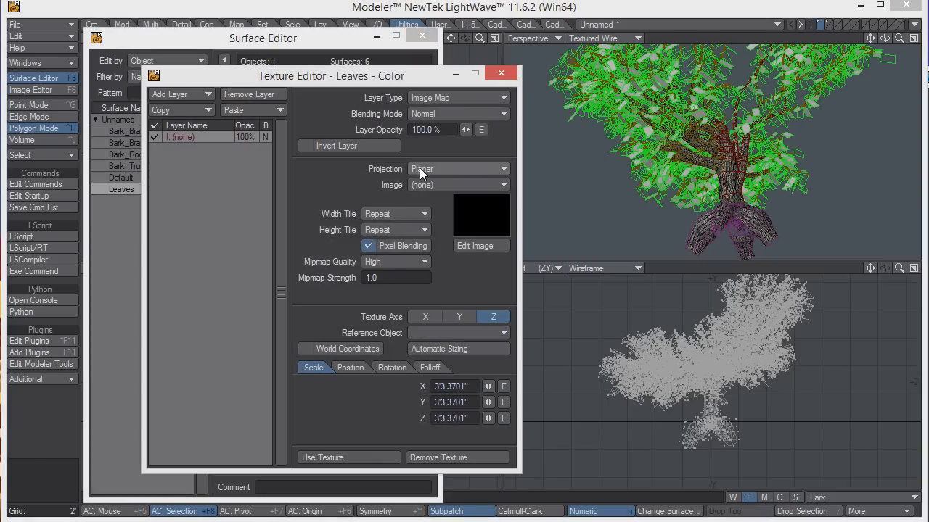
click(458, 169)
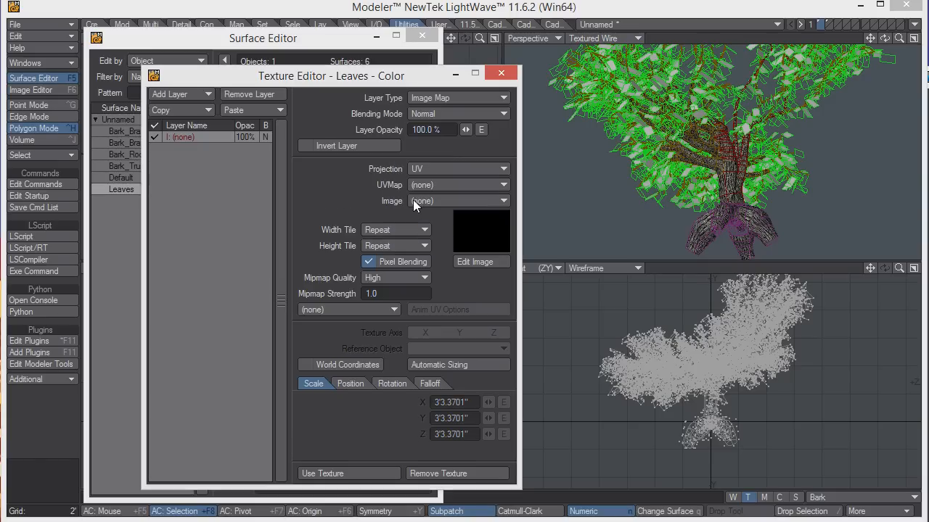
click(459, 184)
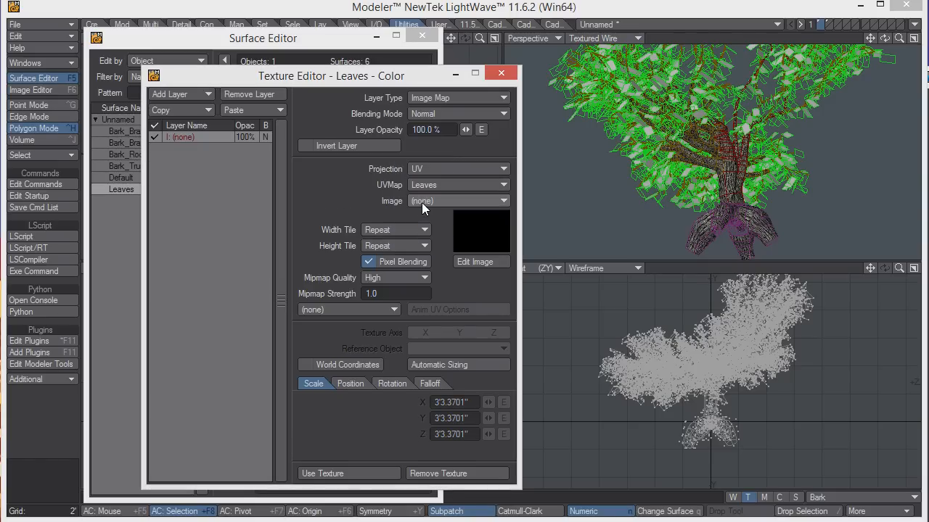
click(457, 200)
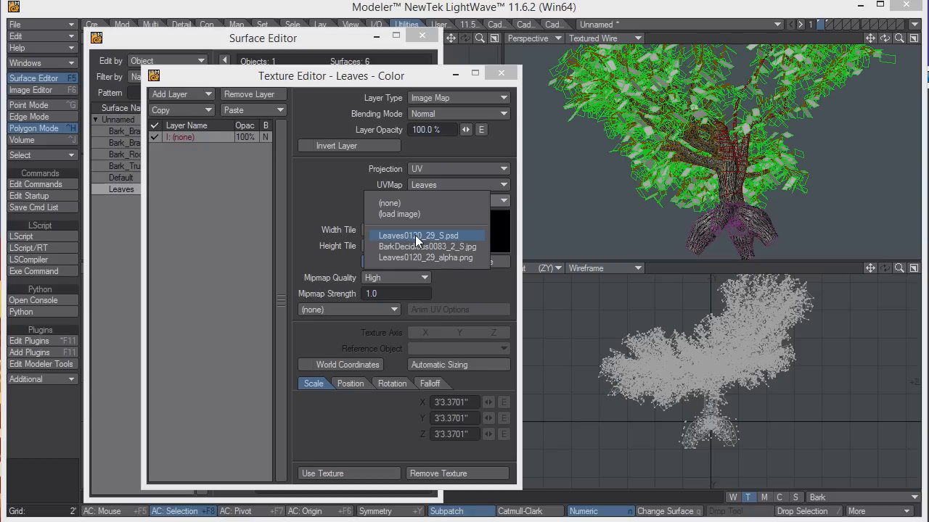
click(418, 235)
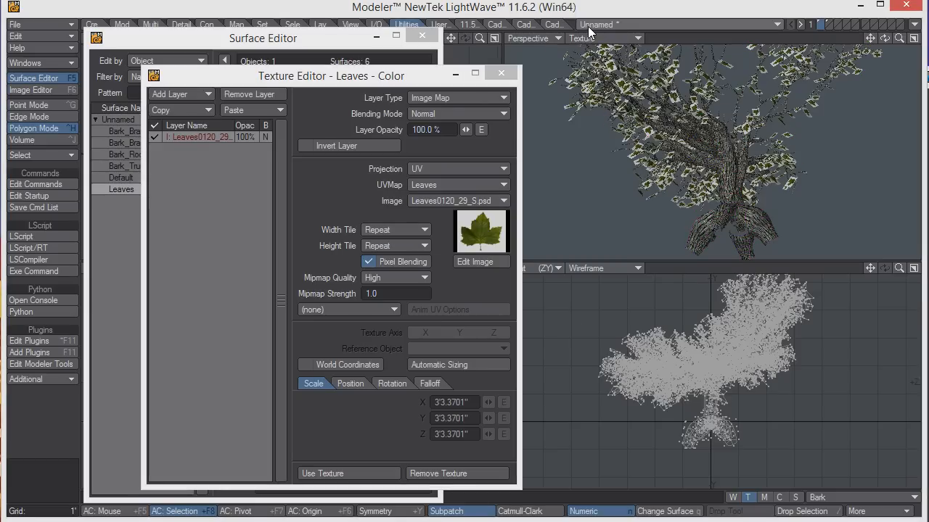
click(500, 72)
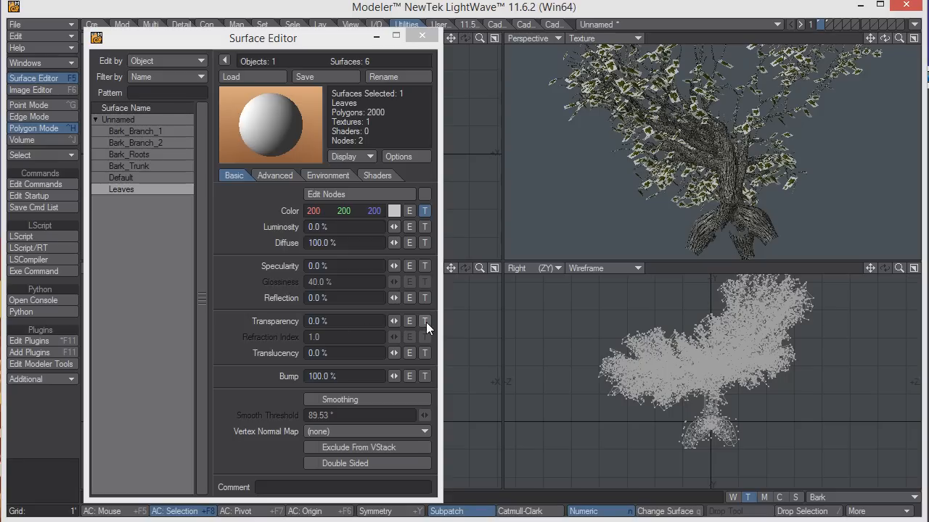
- Map the Leaves transparency with UV projection and the Leaves0120_29_alpha.png mask, then finish surfacing
click(424, 320)
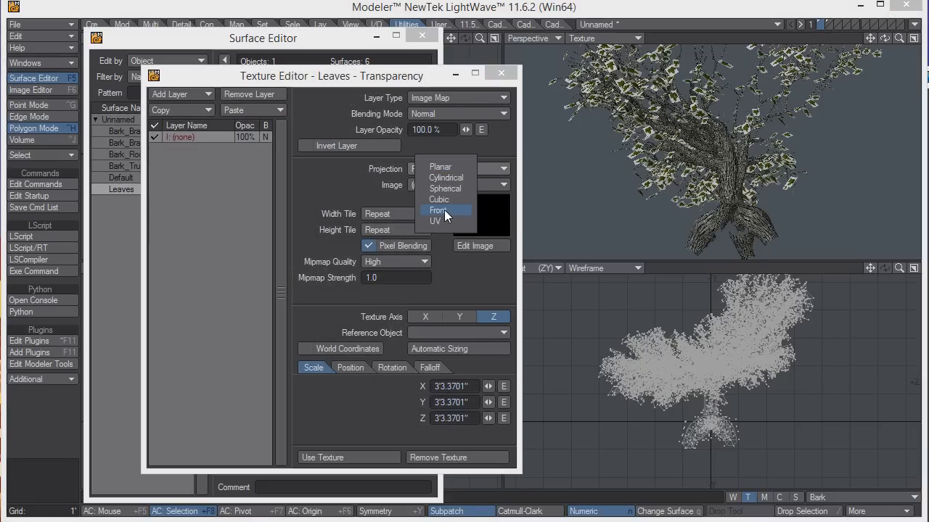
click(434, 220)
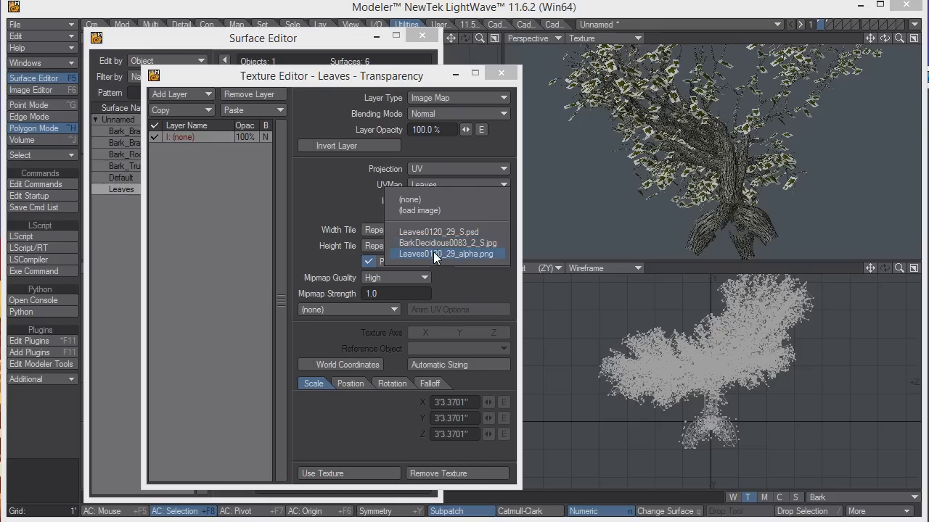
click(447, 252)
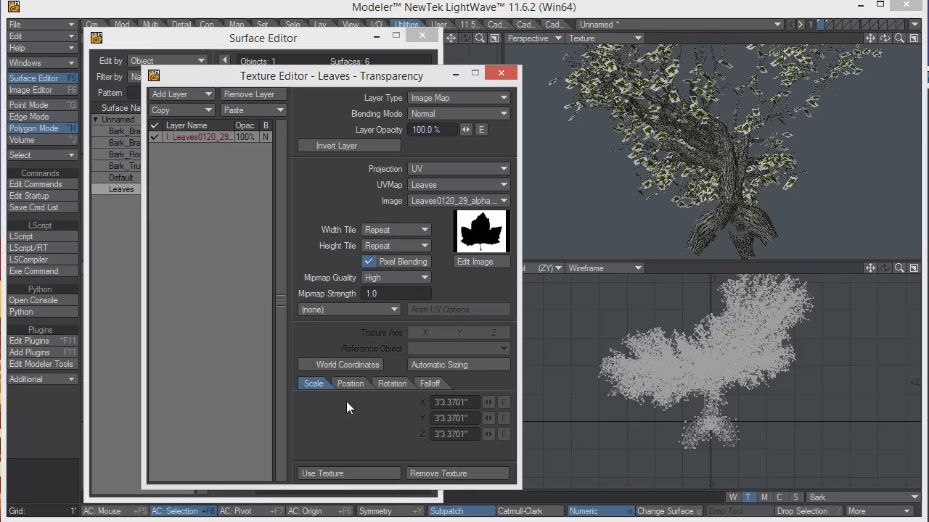
click(501, 73)
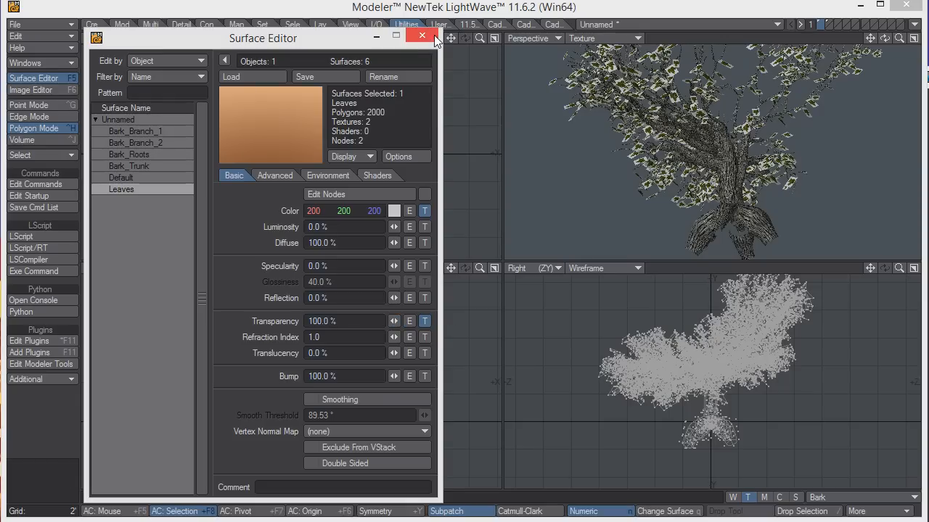
click(424, 37)
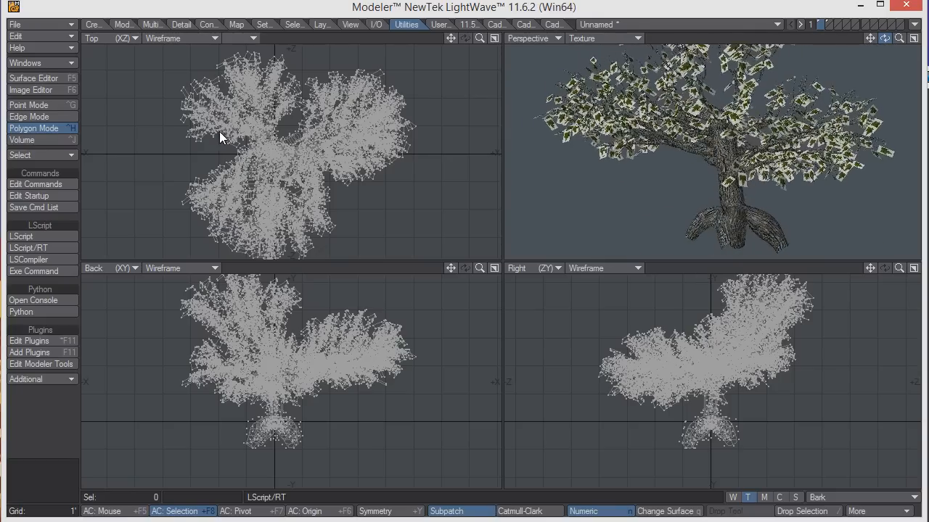
- Send the tree to Layout and save all objects over the existing test.lwo
click(916, 23)
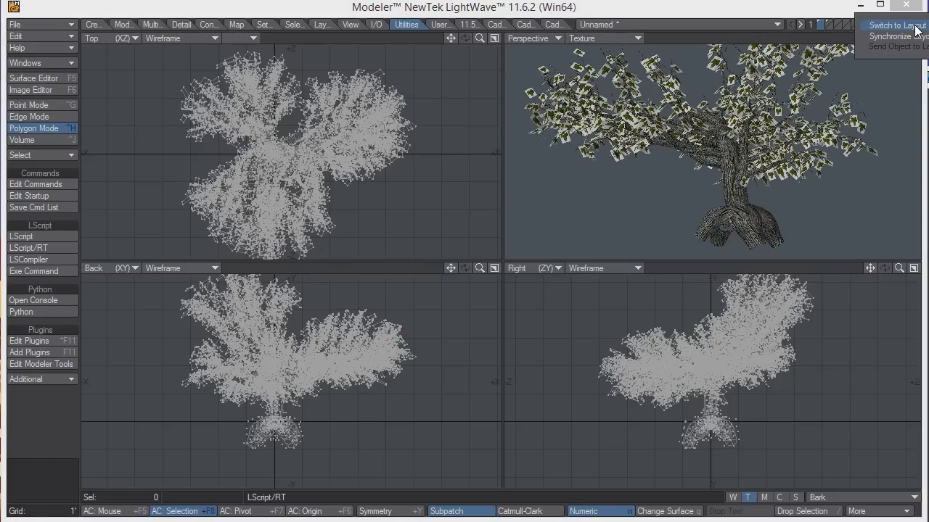
click(895, 25)
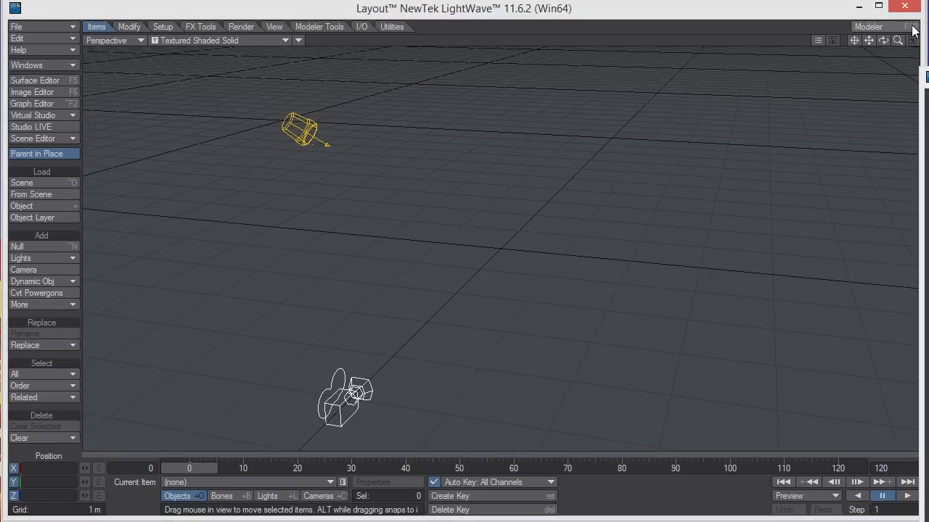
mouse_move(879, 5)
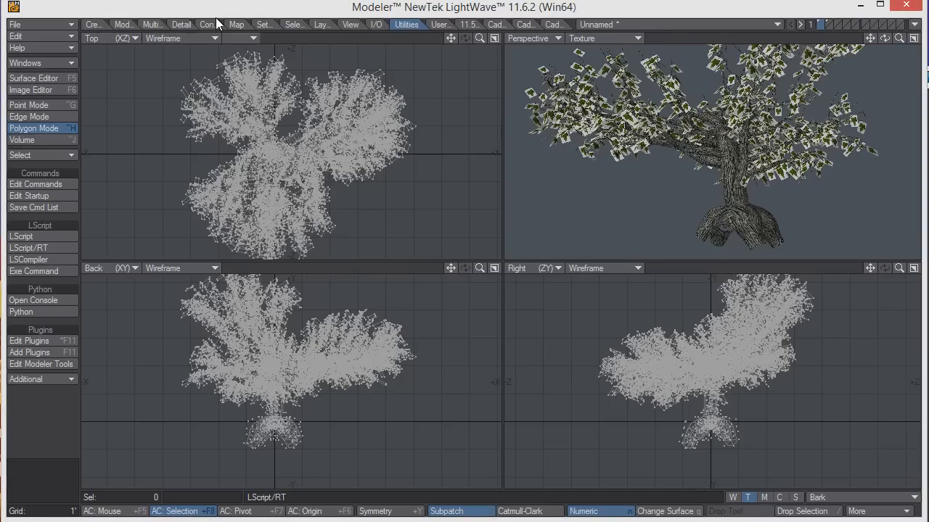
click(17, 23)
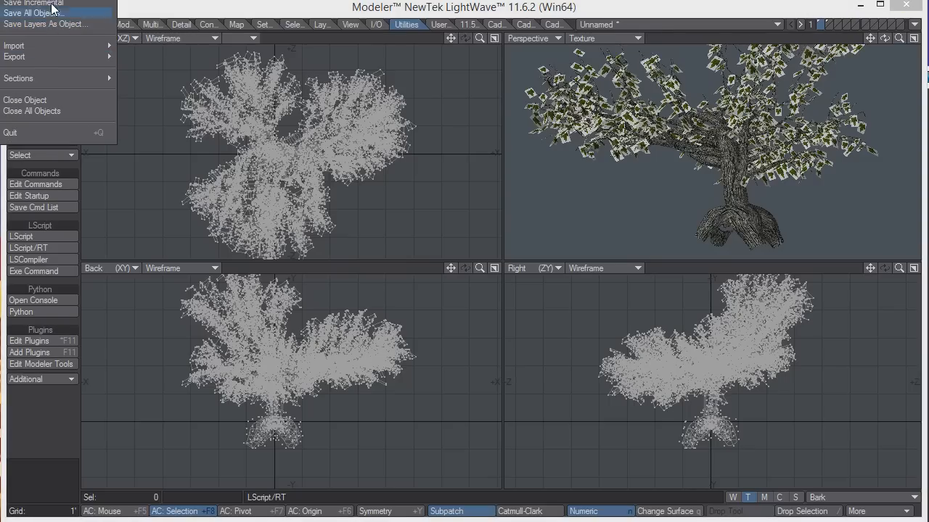
click(35, 11)
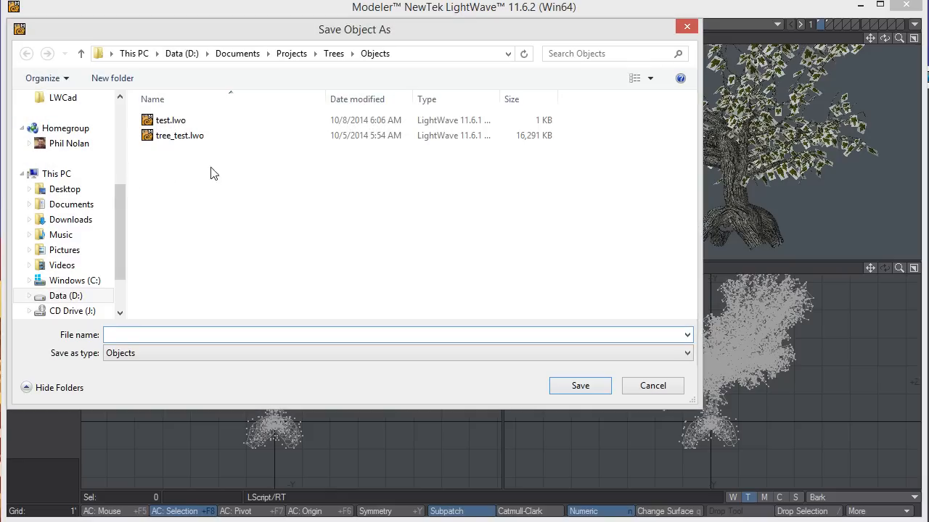
click(581, 386)
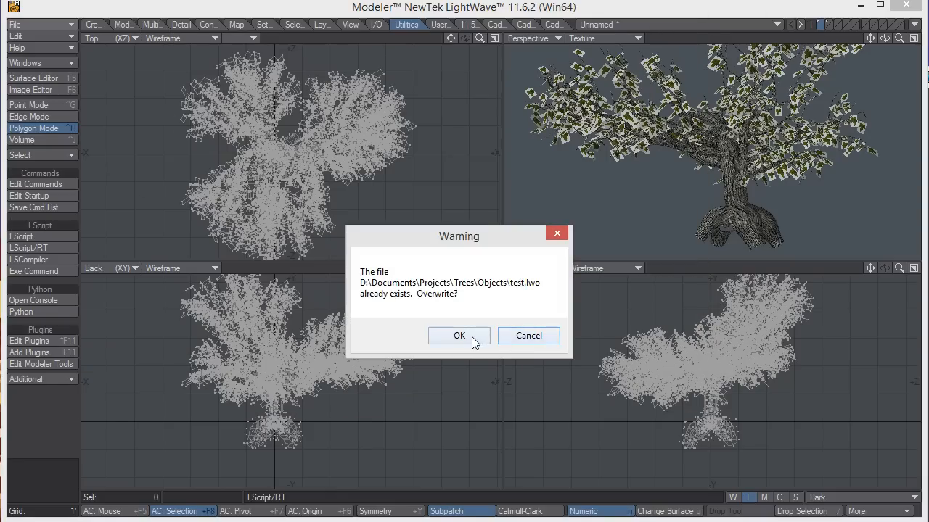
click(458, 336)
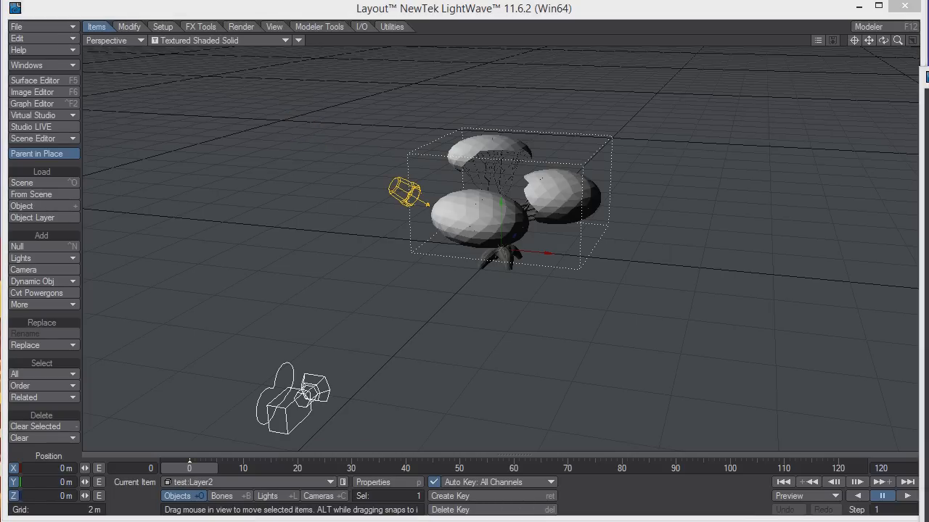
- Select test Layer1, switch the viewport to Camera View and enable the VPR render preview
click(32, 139)
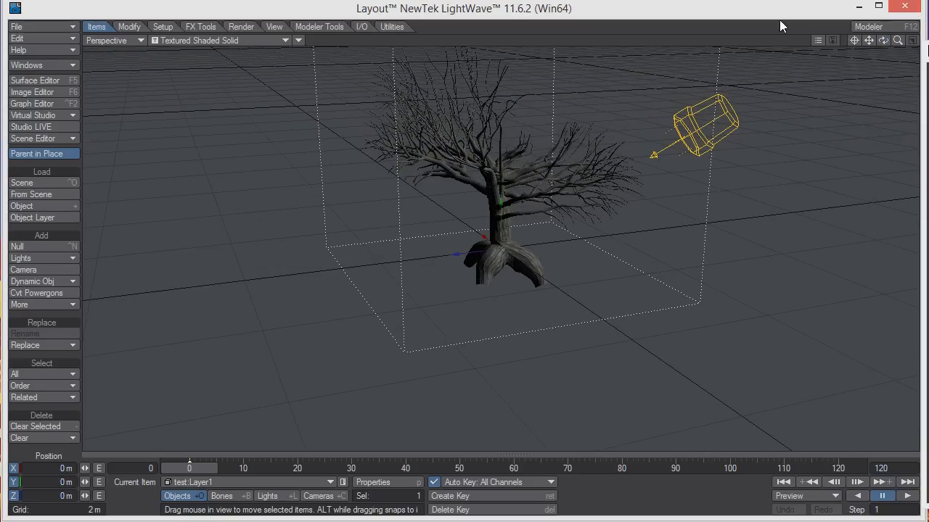
click(113, 41)
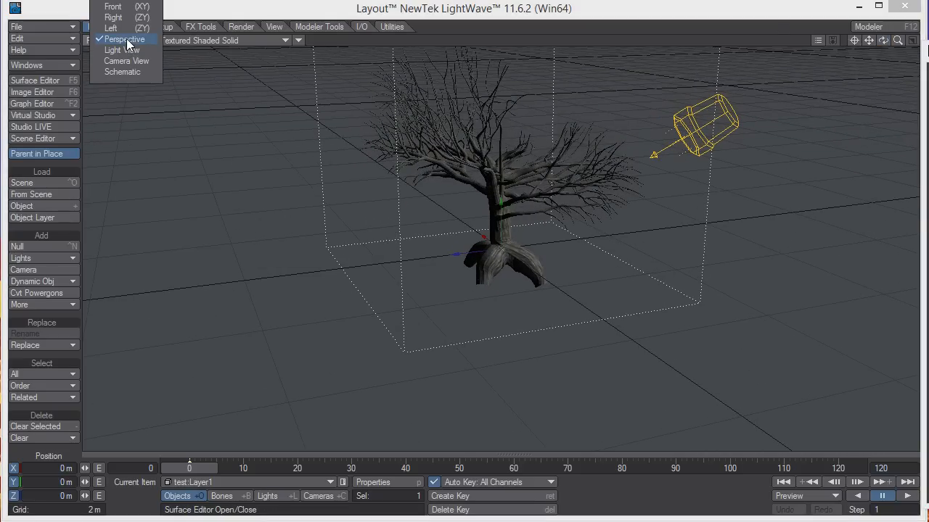
mouse_move(126, 61)
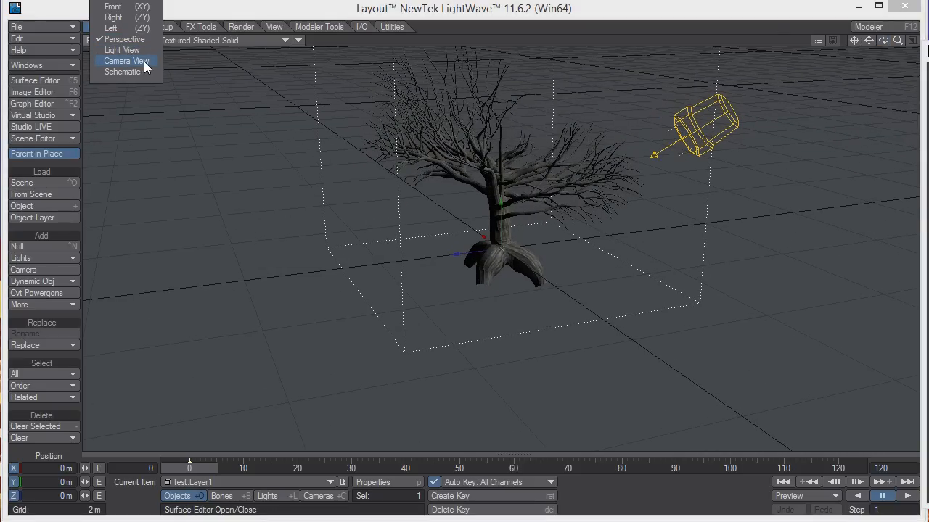
click(125, 61)
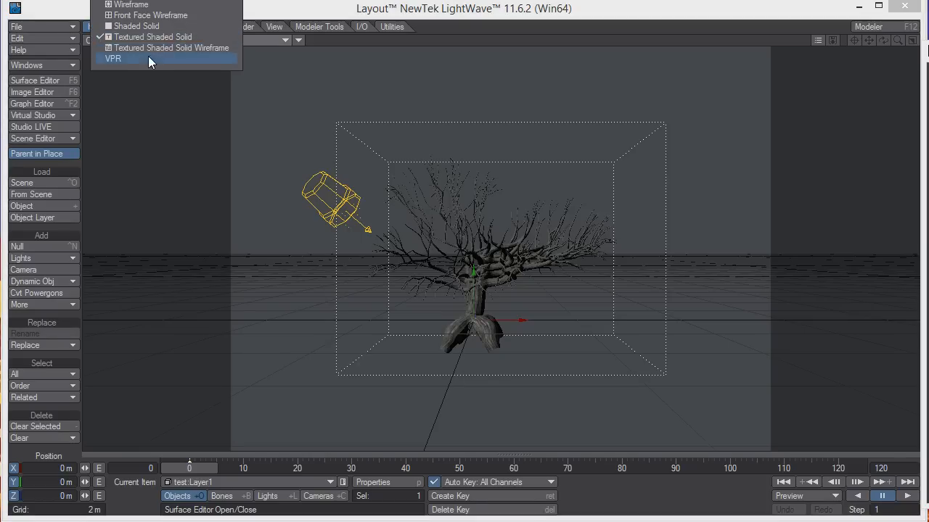
click(114, 58)
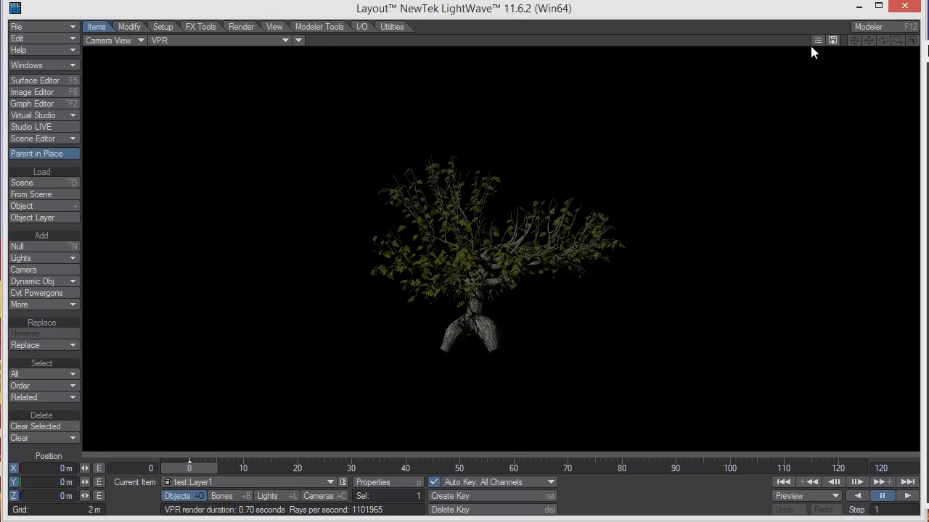
- Change the VPR viewport from Camera View to a free Perspective view of the tree
click(113, 40)
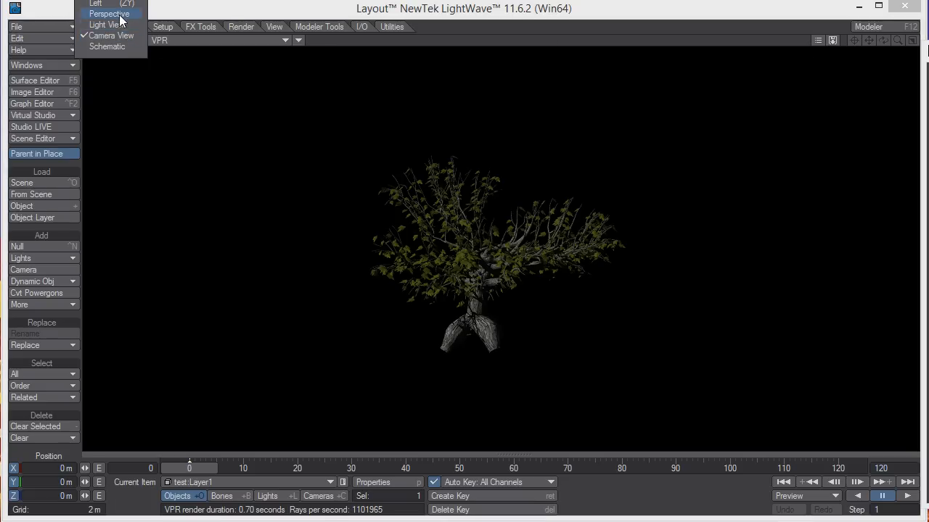
click(111, 14)
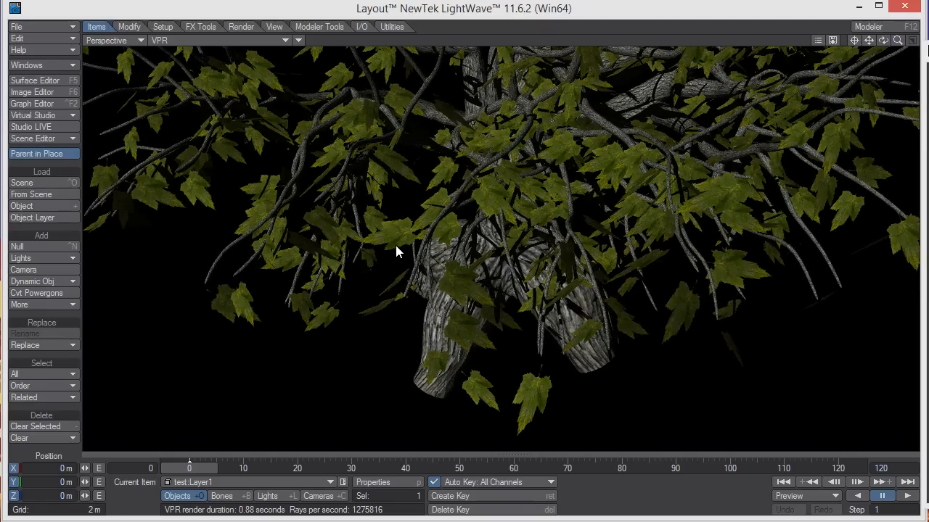
mouse_move(220, 136)
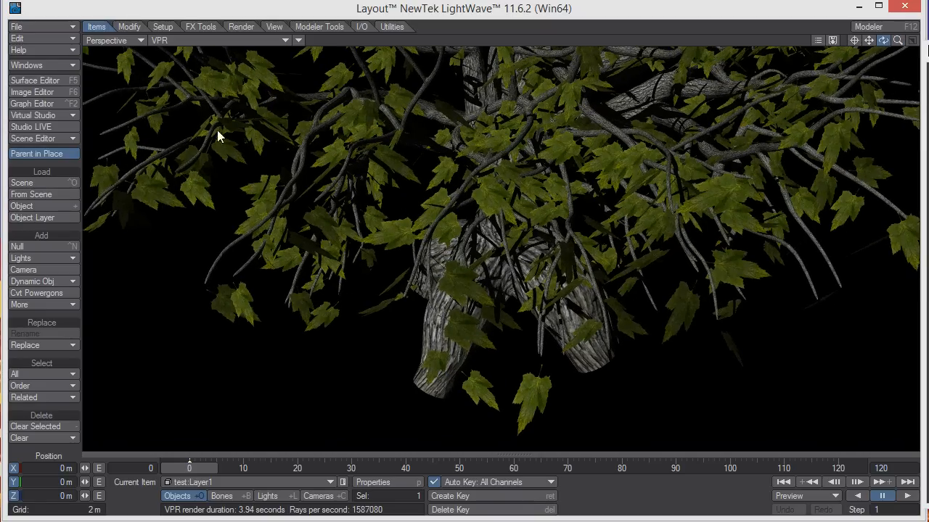